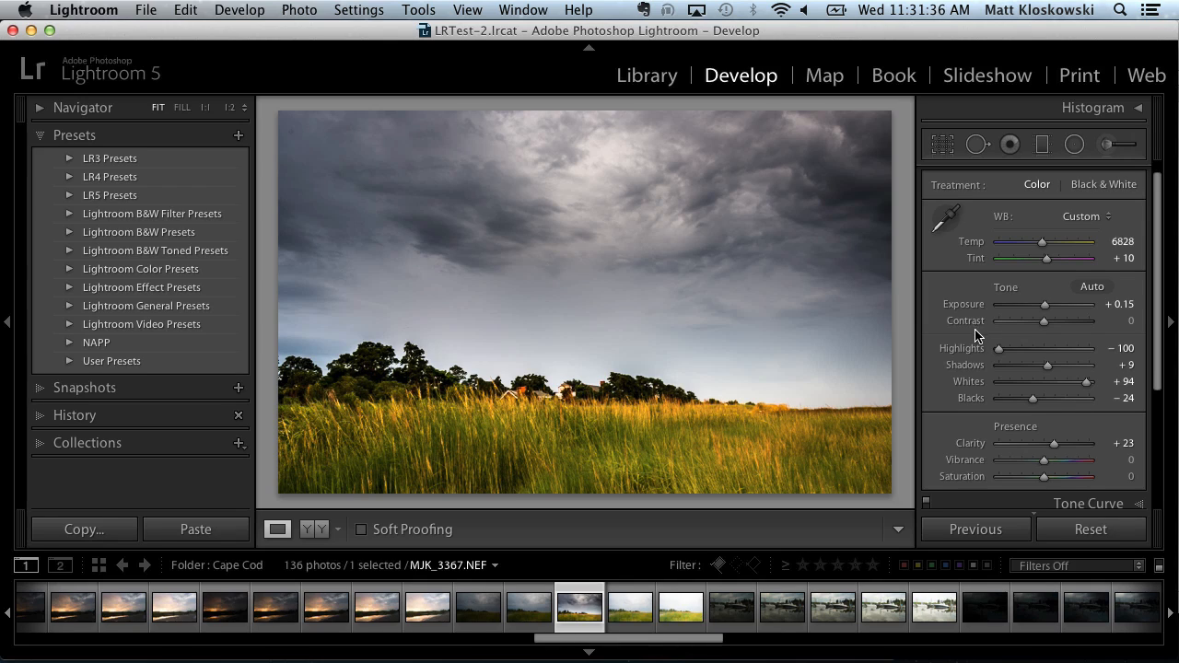
{"action": "mouse_move", "coordinate": [976, 339]}
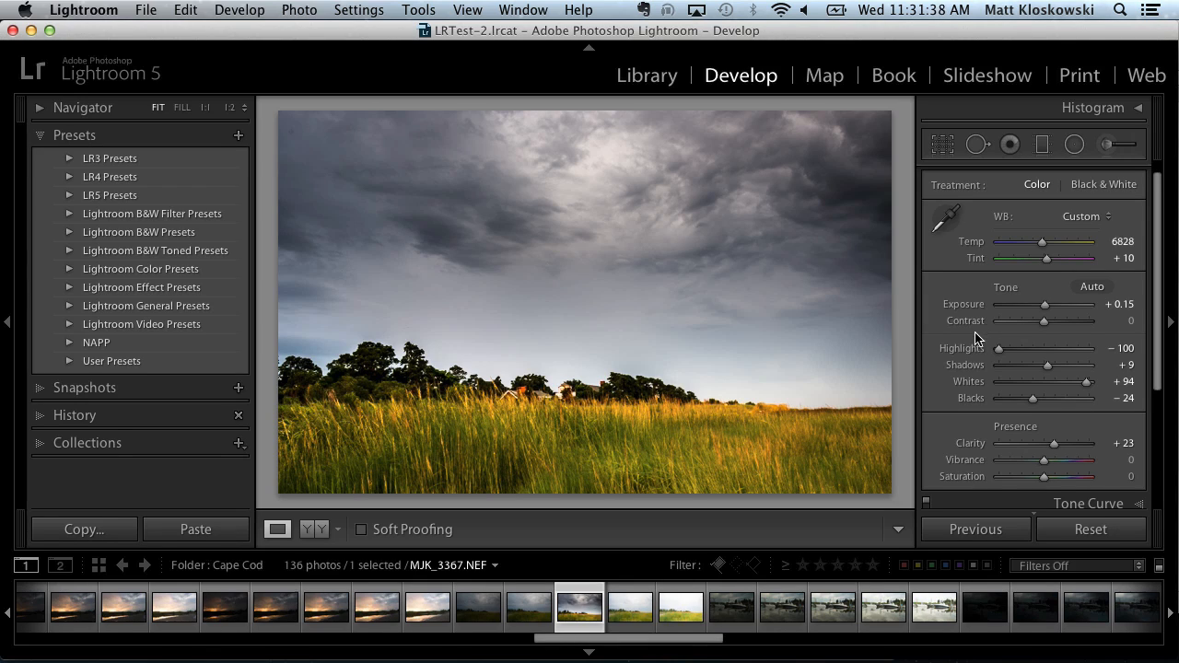
{"action": "mouse_move", "coordinate": [979, 333]}
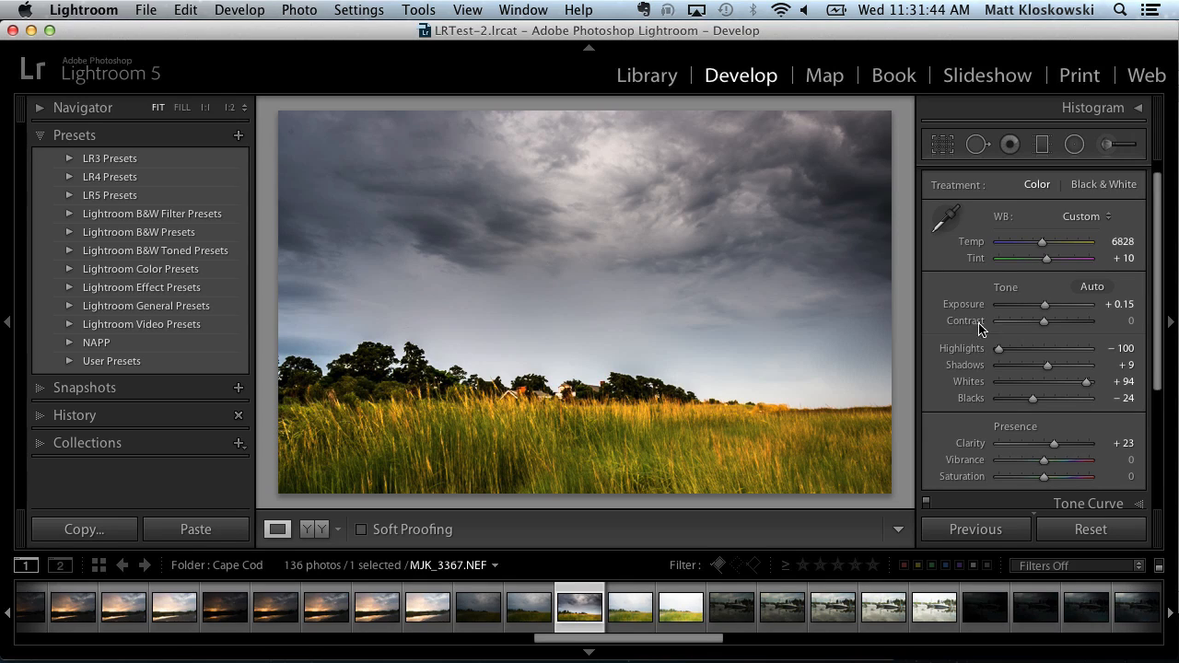
{"action": "mouse_move", "coordinate": [982, 326]}
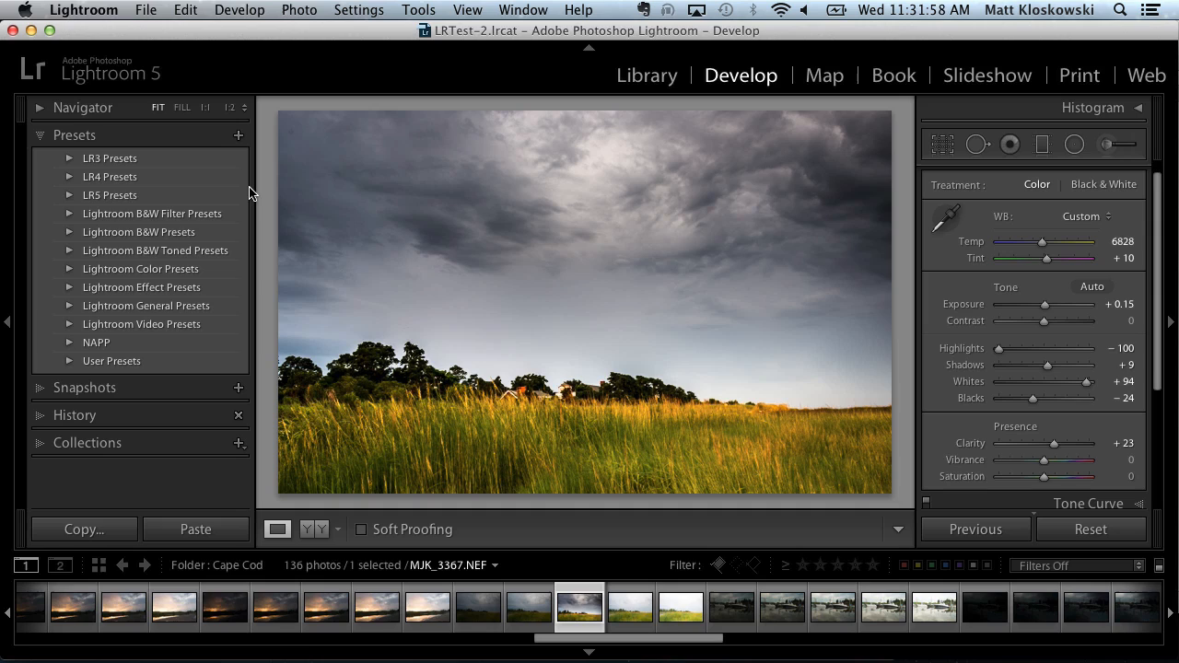
{"action": "mouse_move", "coordinate": [113, 195]}
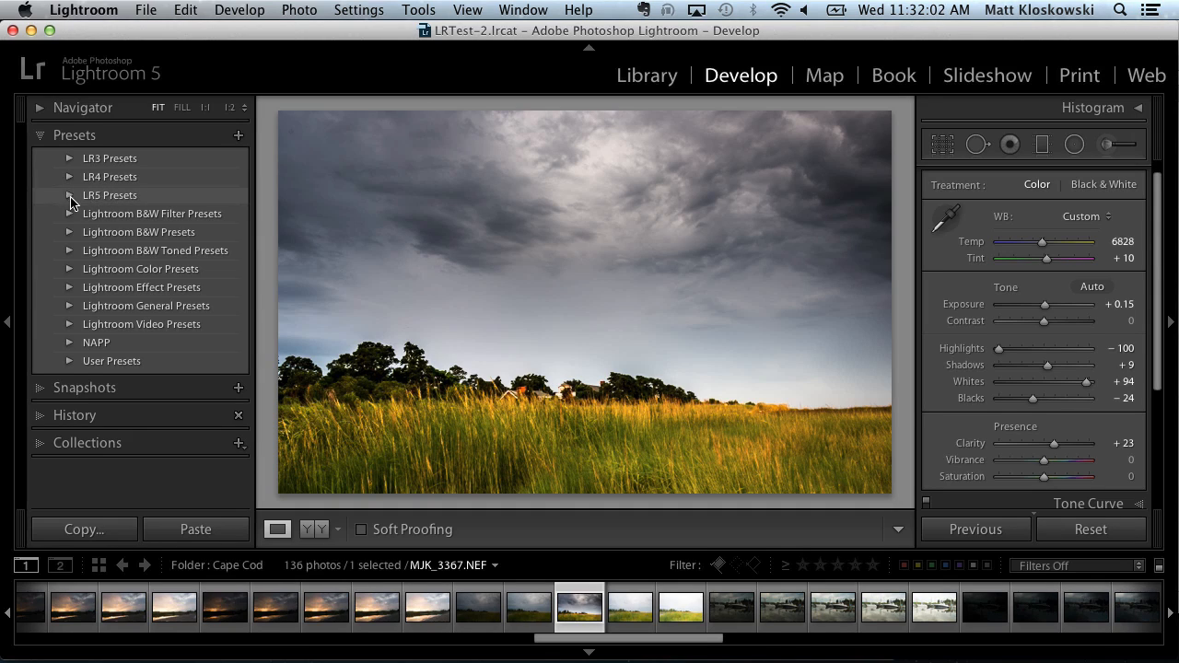
- Bring up the LR5 Presets folder's context menu with new folder, rename, delete and import
{"action": "left_click", "coordinate": [70, 176]}
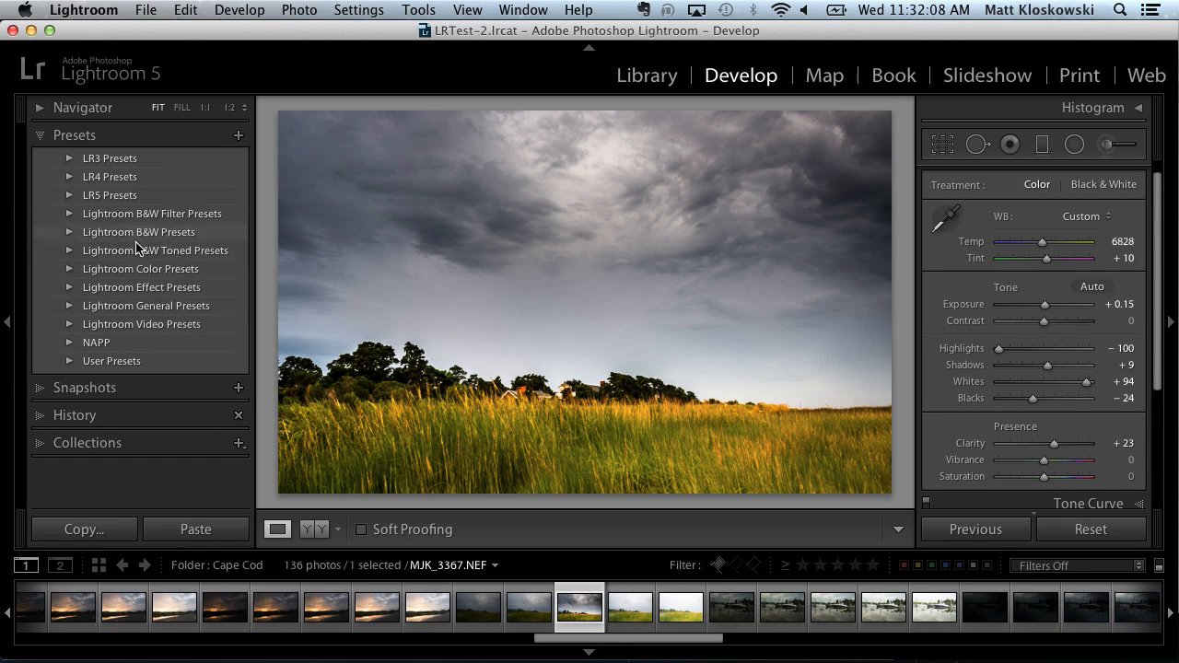
{"action": "mouse_move", "coordinate": [127, 265]}
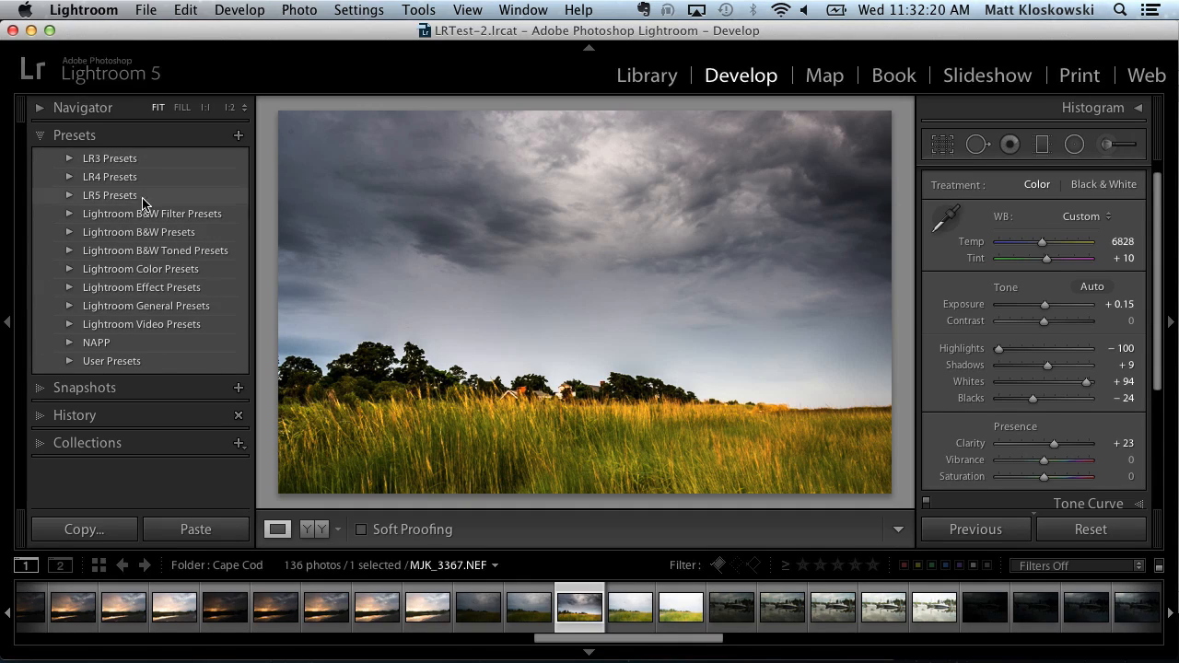
{"action": "right_click", "coordinate": [109, 194]}
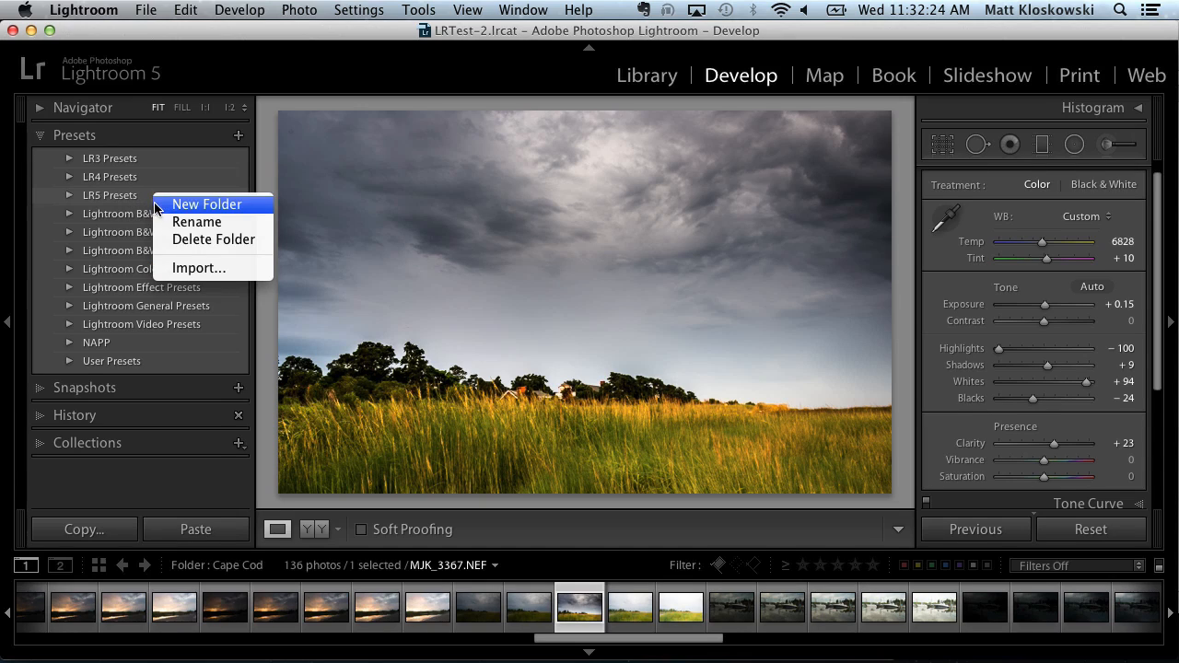
{"action": "mouse_move", "coordinate": [101, 172]}
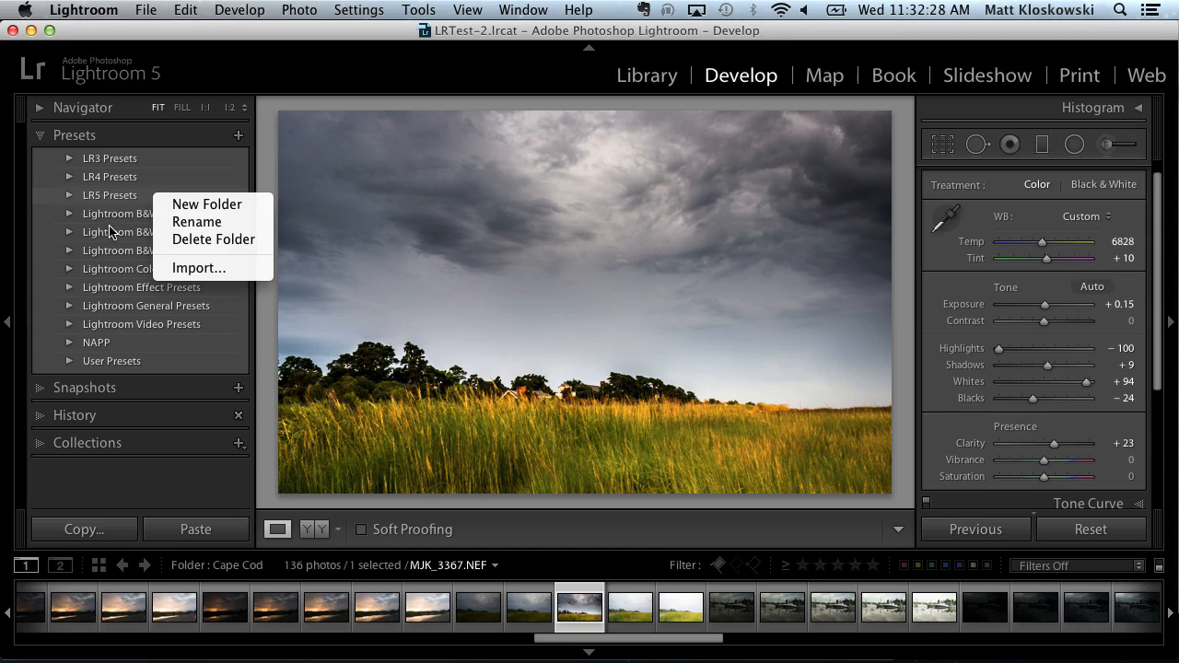
{"action": "mouse_move", "coordinate": [122, 211]}
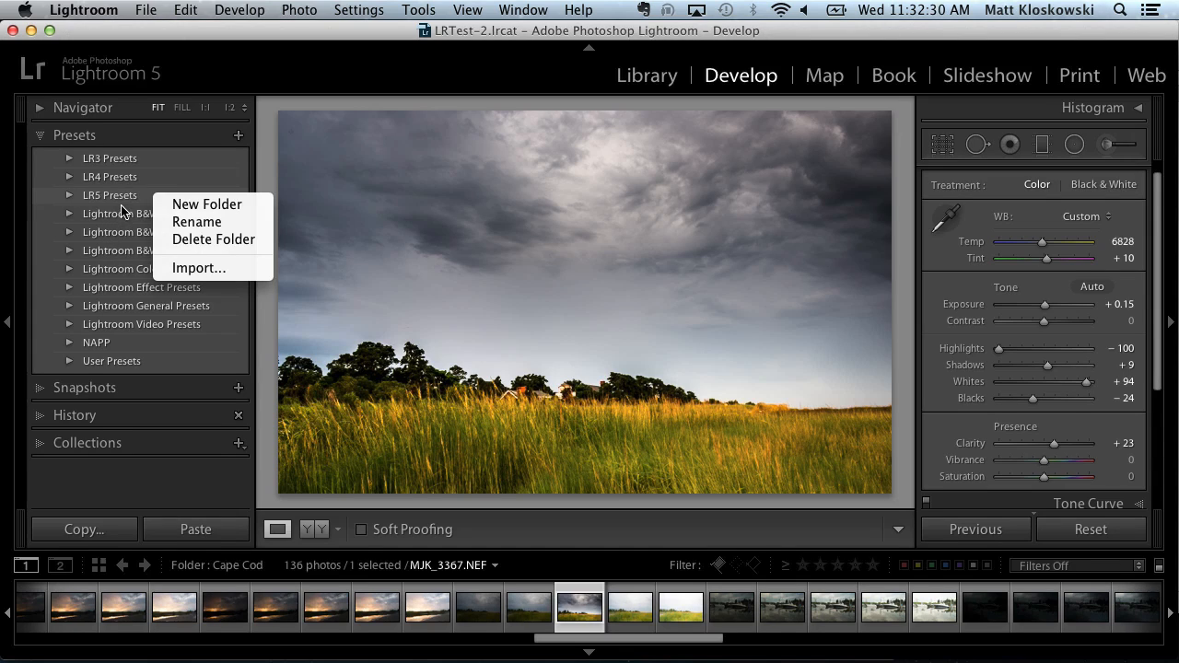
{"action": "mouse_move", "coordinate": [157, 212]}
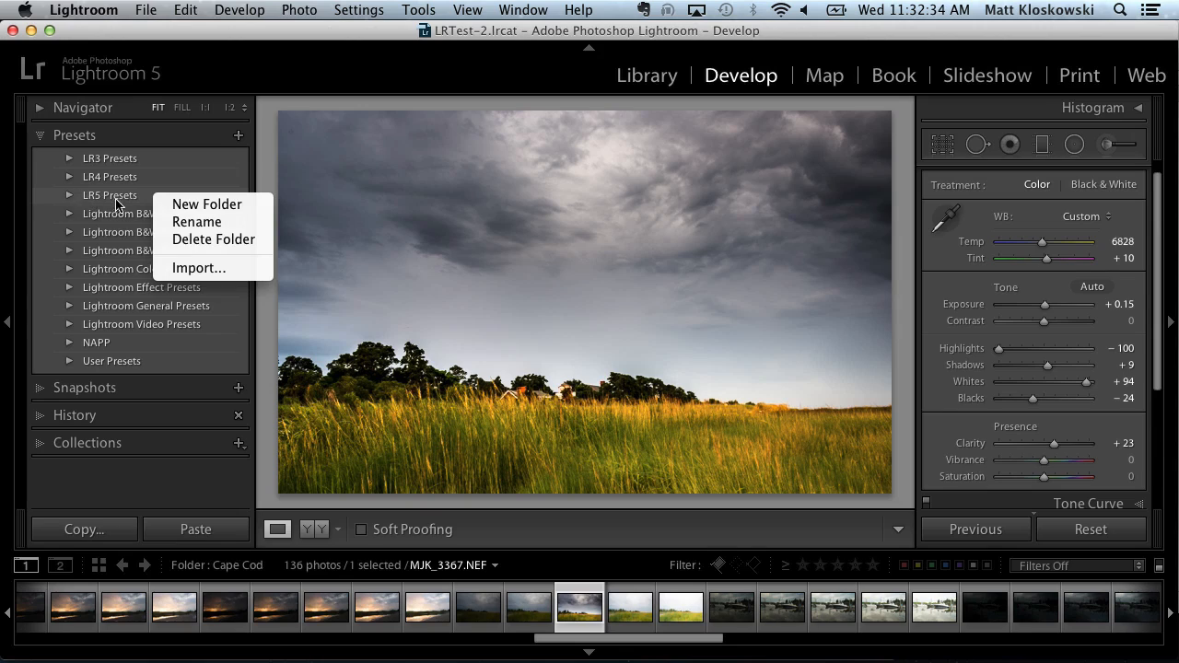
{"action": "mouse_move", "coordinate": [115, 206]}
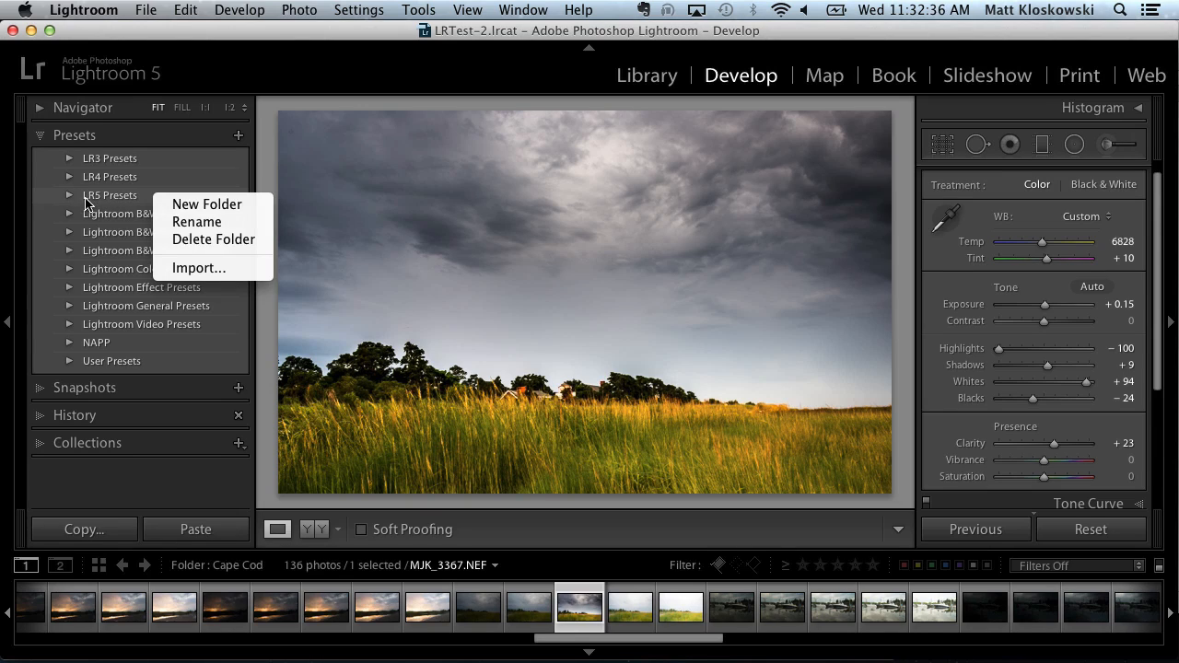
{"action": "mouse_move", "coordinate": [153, 207]}
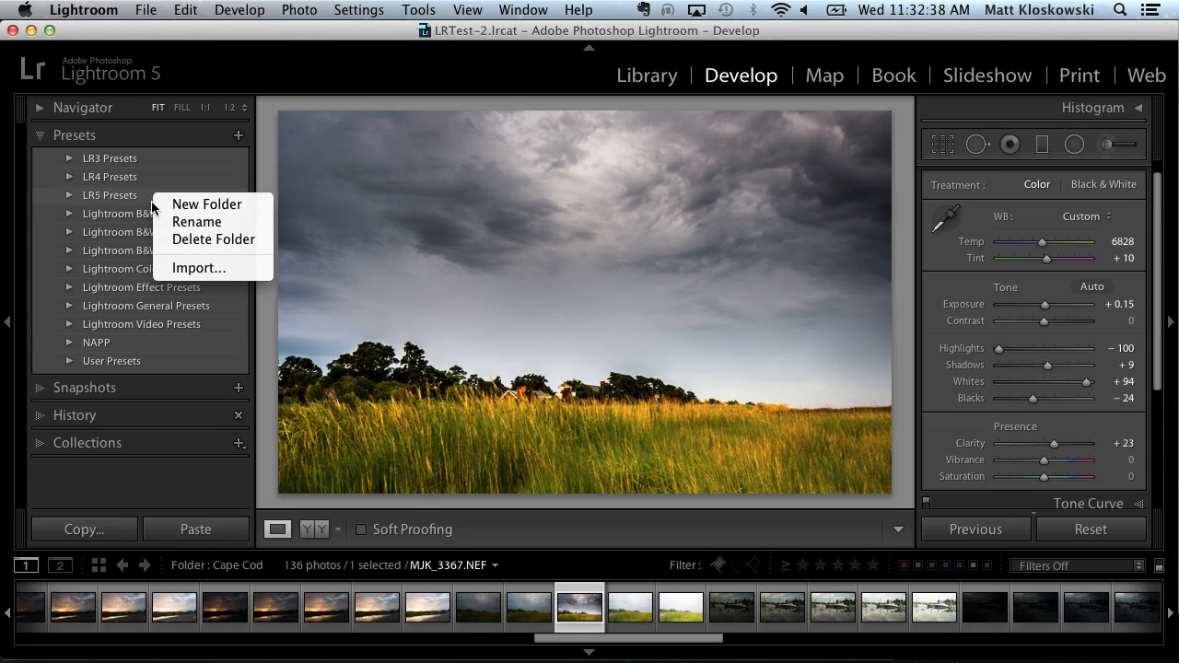
{"action": "mouse_move", "coordinate": [198, 268]}
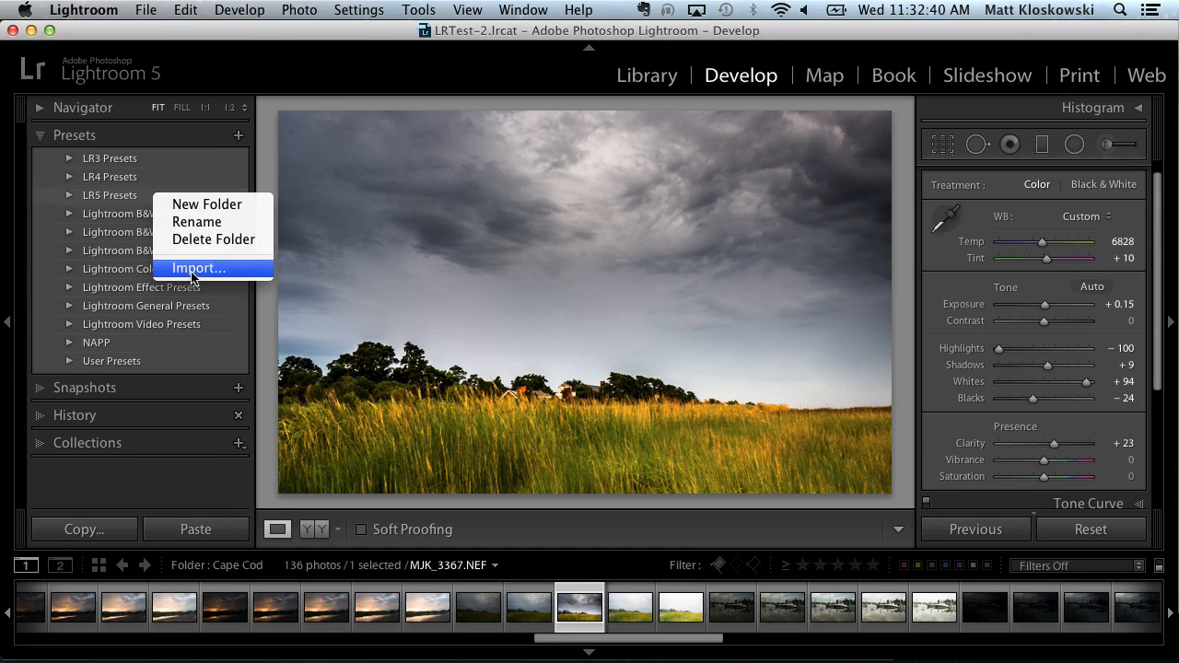
- Import Tonal Contrast.lrtemplate into the LR5 Presets folder via the Import Preset dialog
{"action": "left_click", "coordinate": [198, 268]}
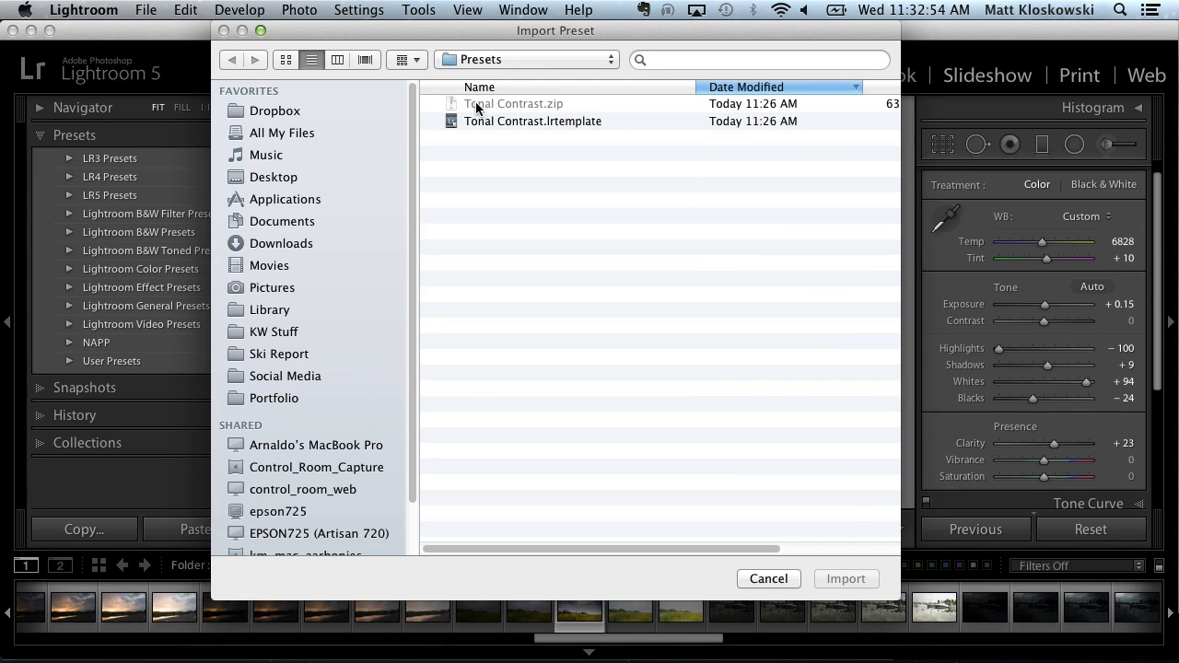
{"action": "mouse_move", "coordinate": [511, 110]}
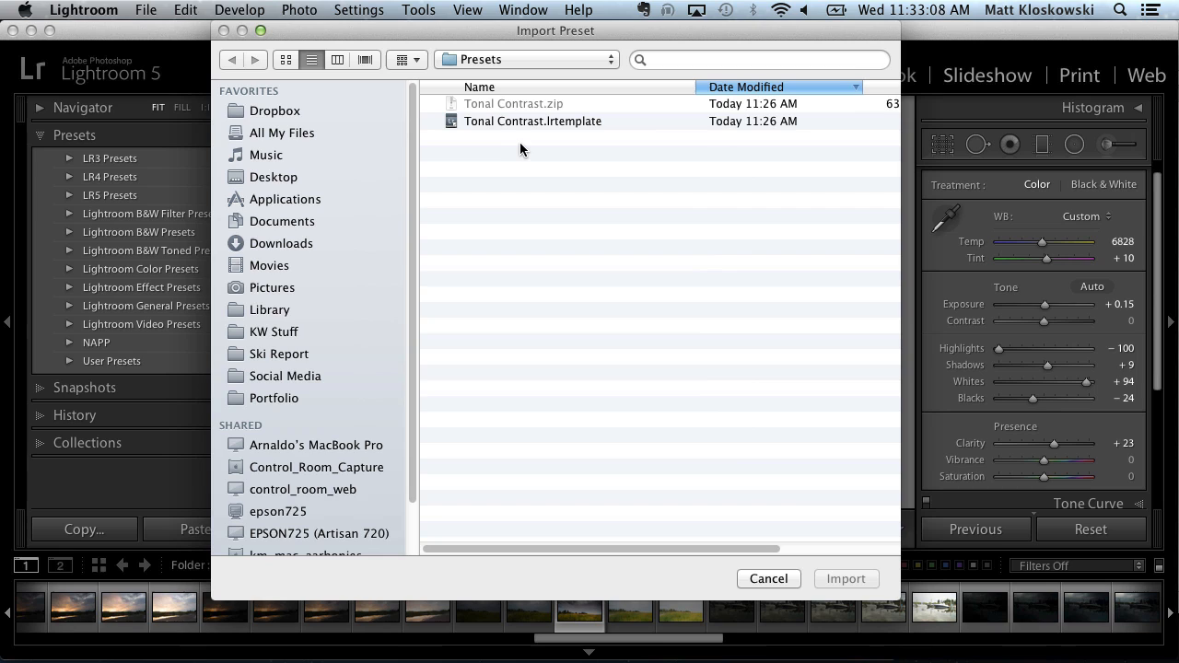
{"action": "left_click", "coordinate": [532, 121]}
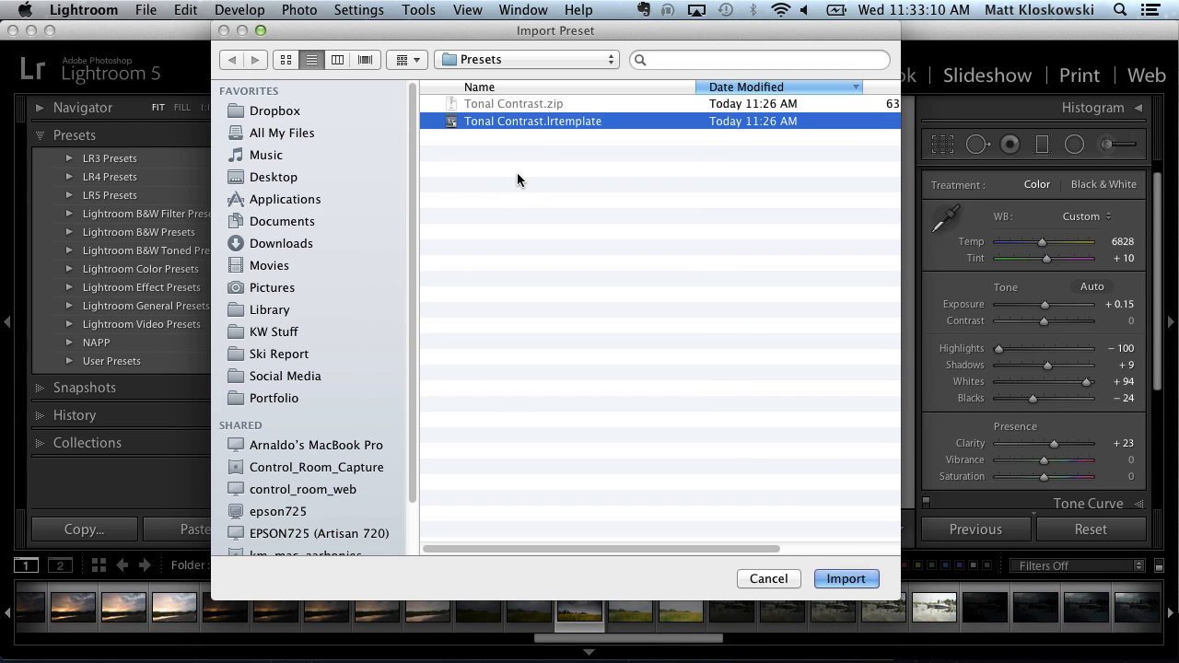
{"action": "mouse_move", "coordinate": [513, 171]}
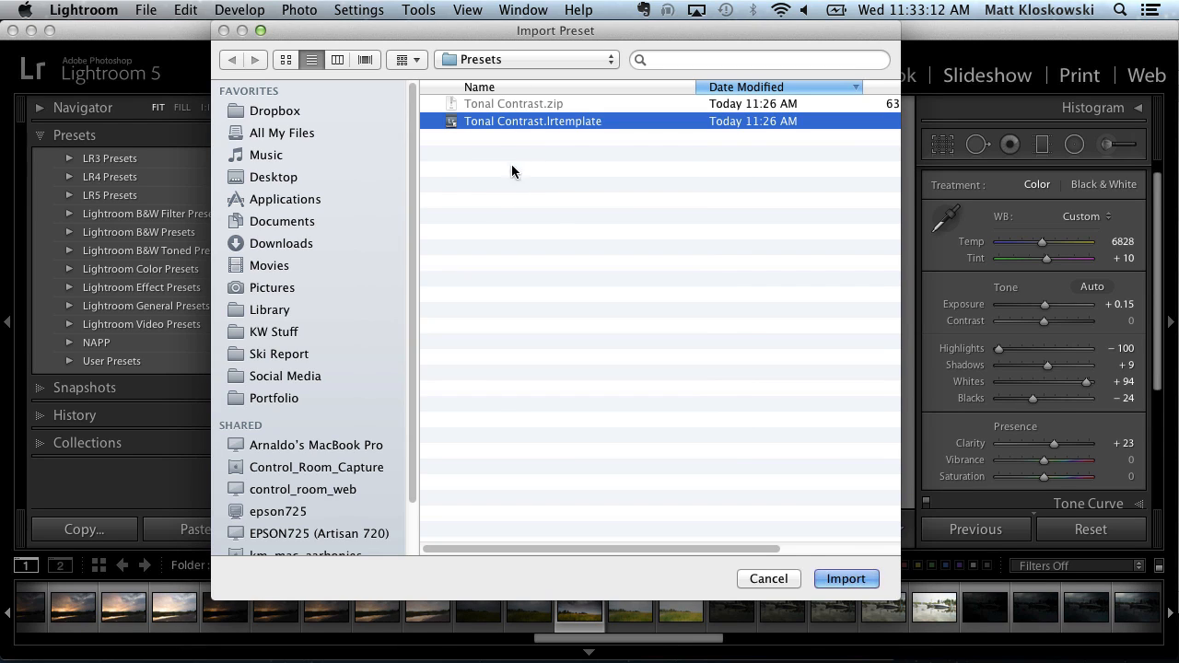
{"action": "mouse_move", "coordinate": [627, 155]}
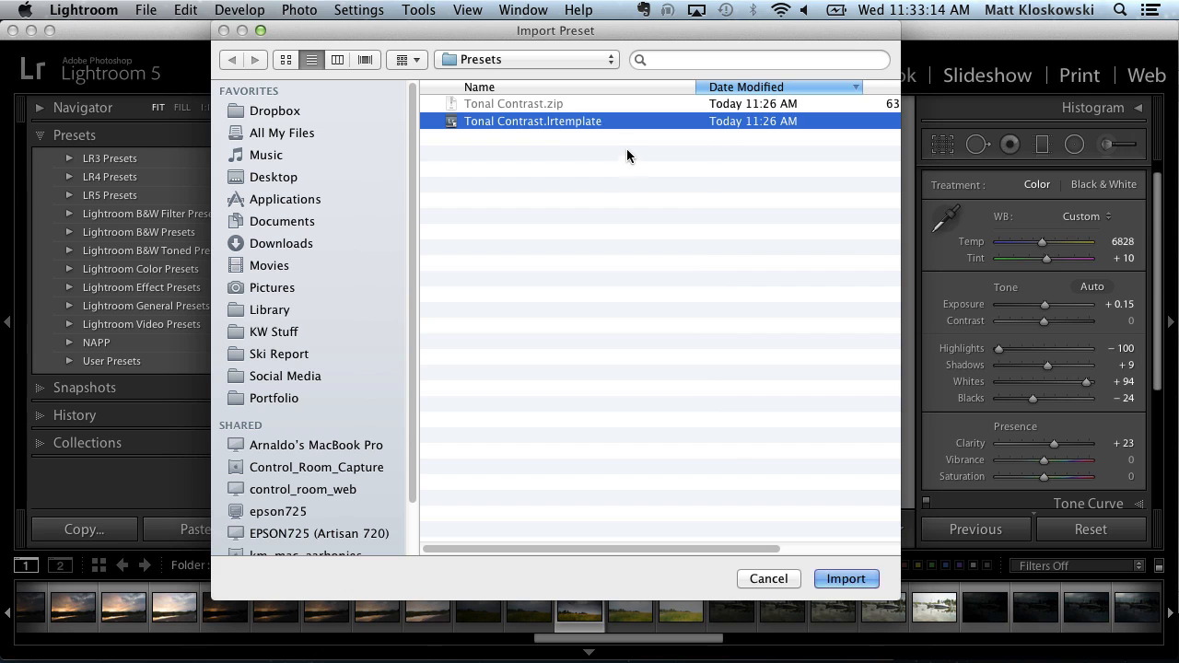
{"action": "mouse_move", "coordinate": [514, 122]}
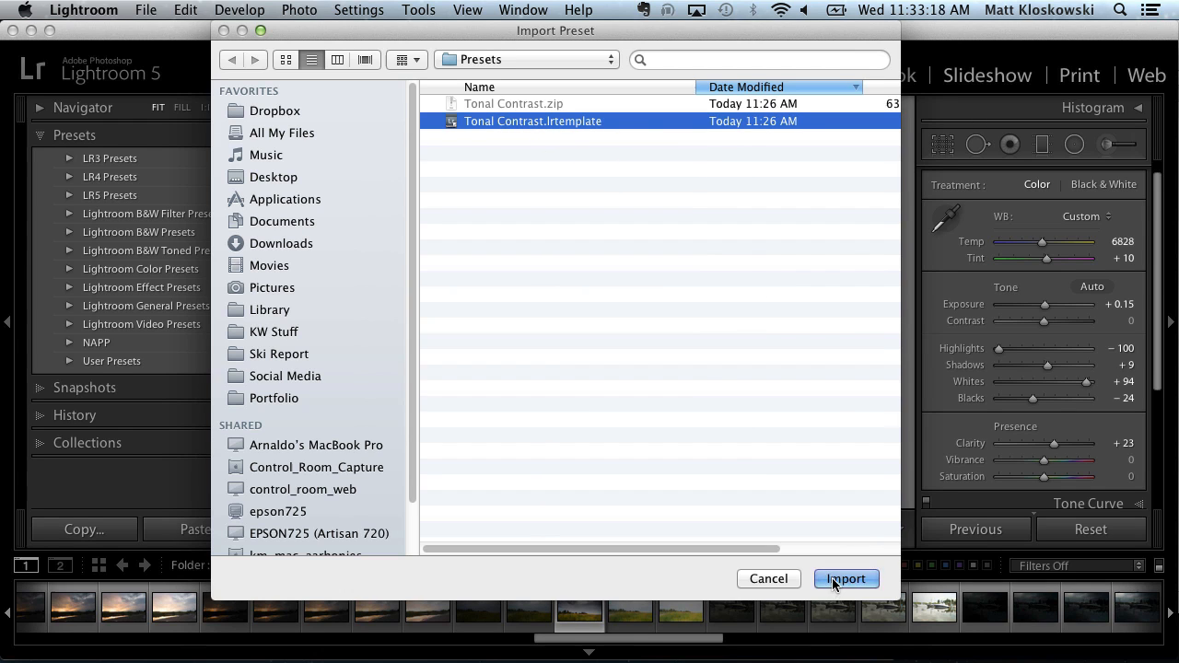
{"action": "left_click", "coordinate": [844, 579]}
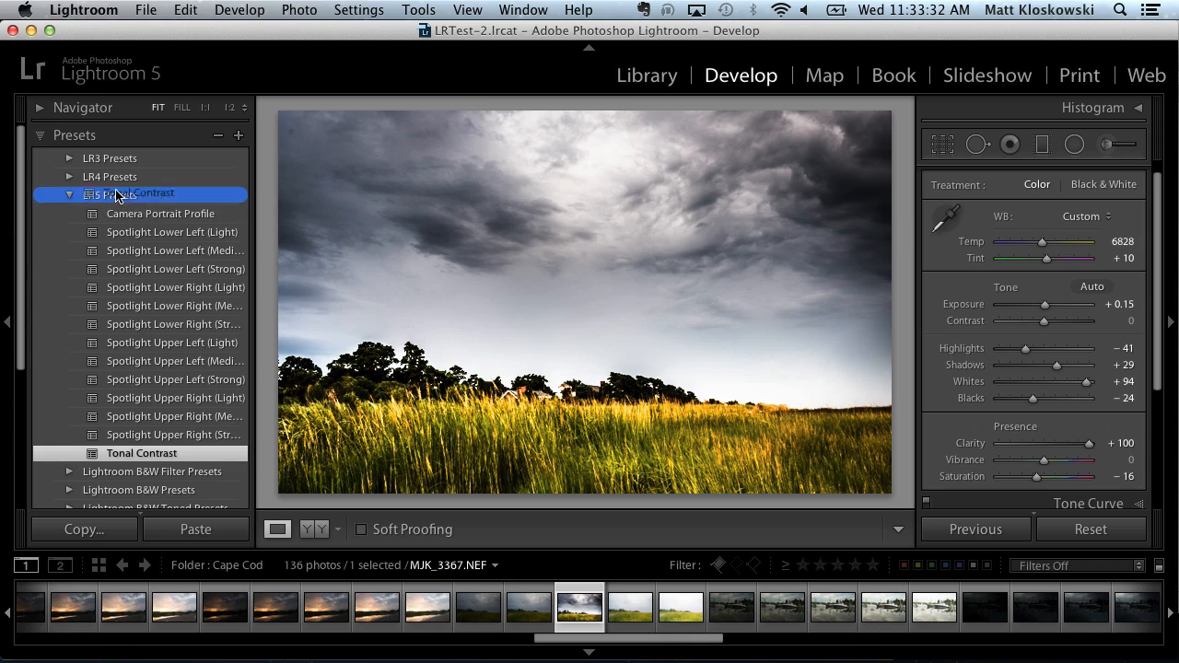
- Apply the Tonal Contrast preset to the field photo and scroll the preset list
{"action": "left_click", "coordinate": [111, 176]}
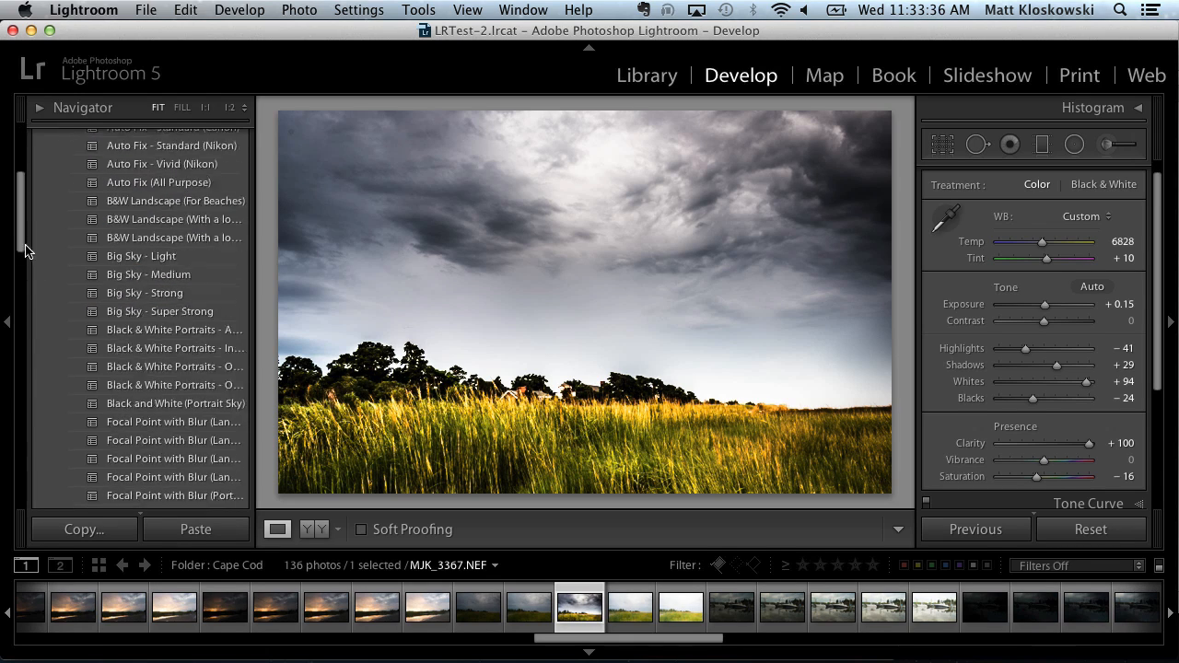
{"action": "scroll", "scroll_direction": "down", "scroll_amount": 3}
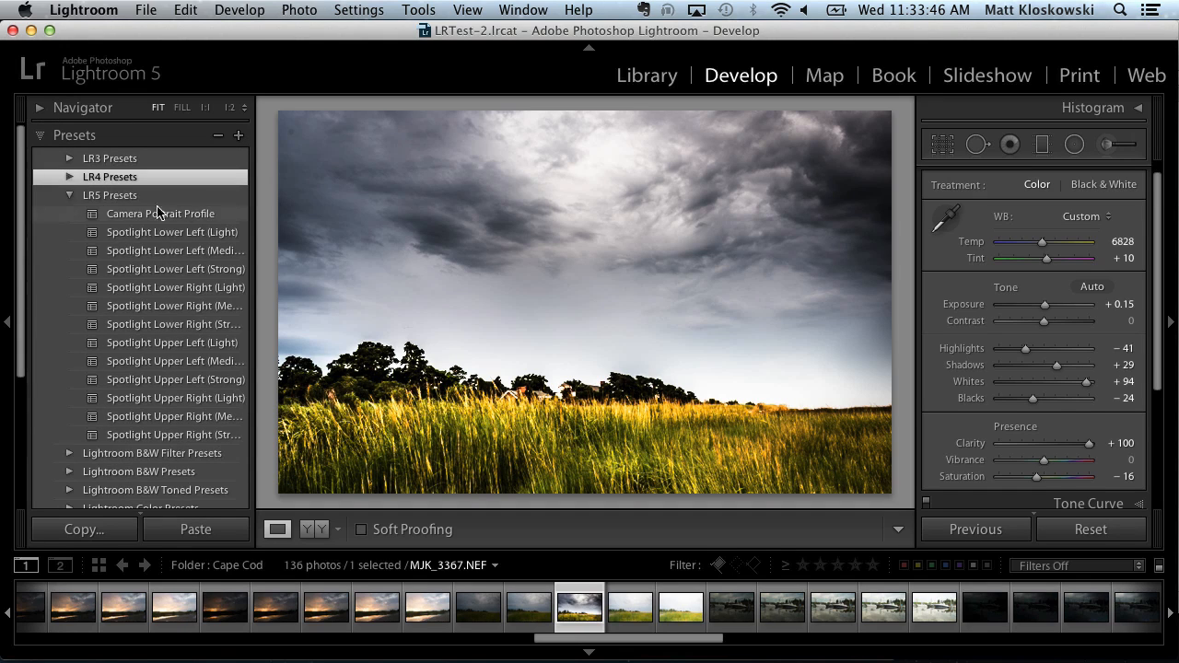
{"action": "left_click", "coordinate": [69, 195]}
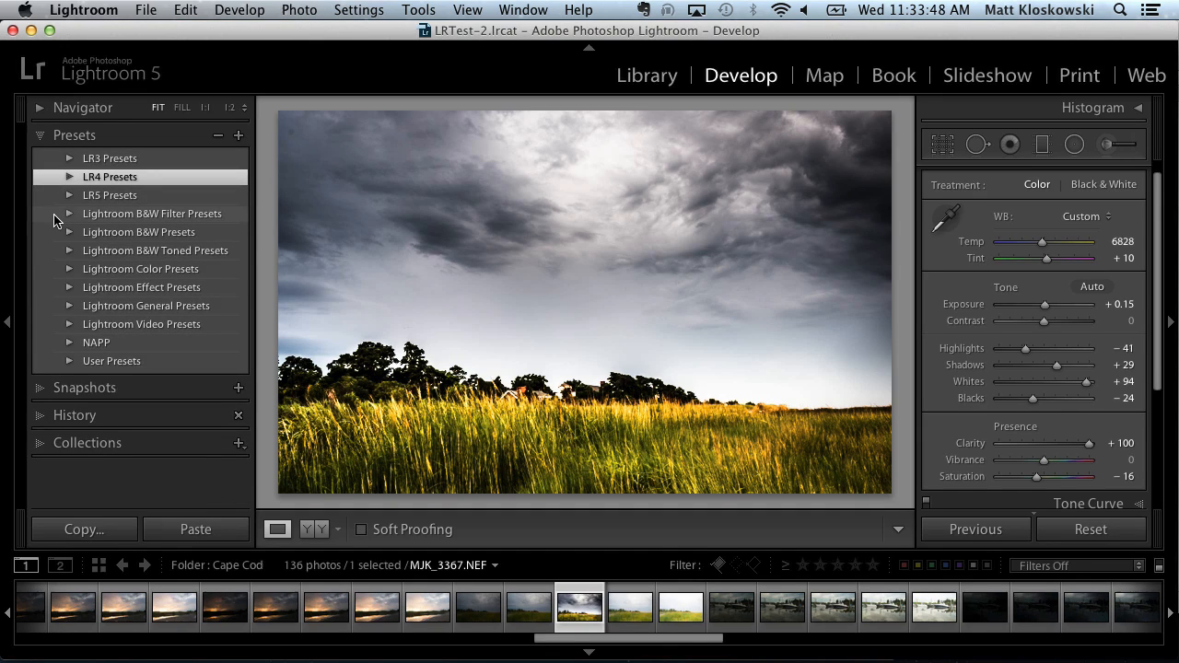
{"action": "mouse_move", "coordinate": [118, 263]}
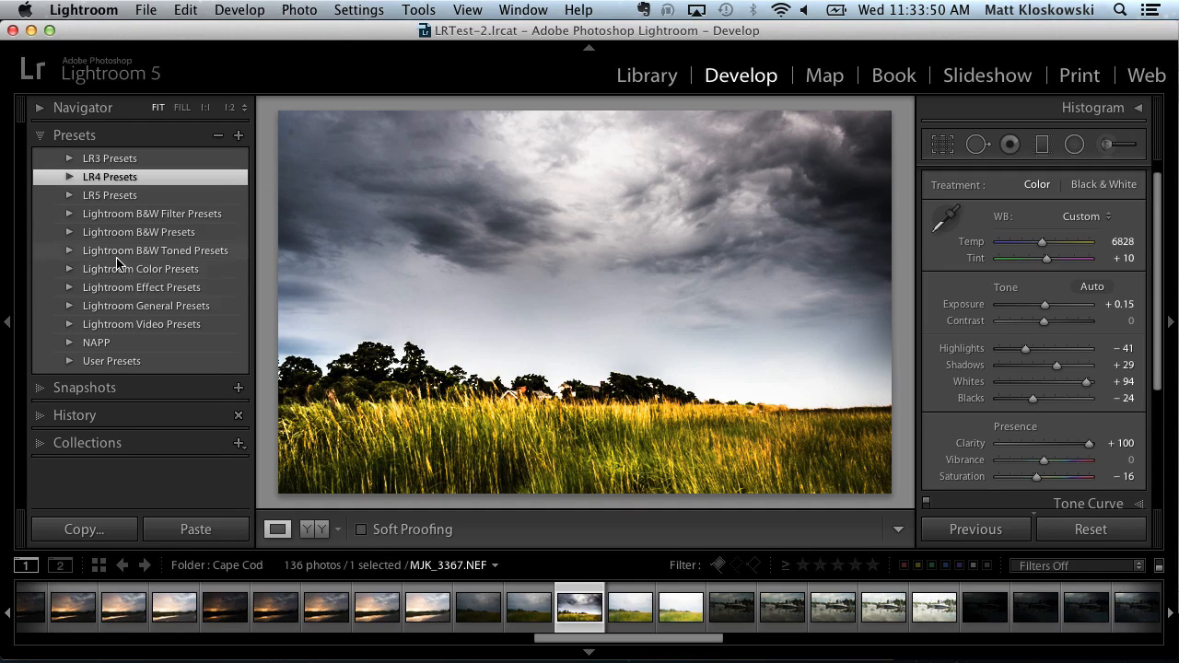
{"action": "mouse_move", "coordinate": [88, 361]}
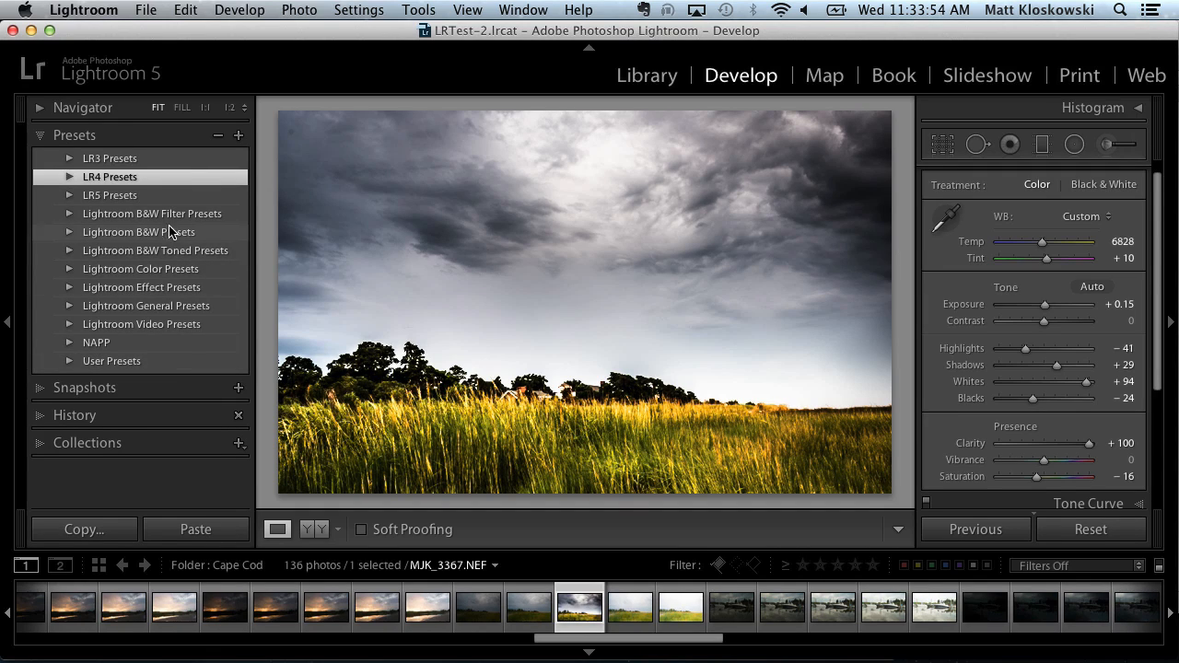
{"action": "mouse_move", "coordinate": [157, 219]}
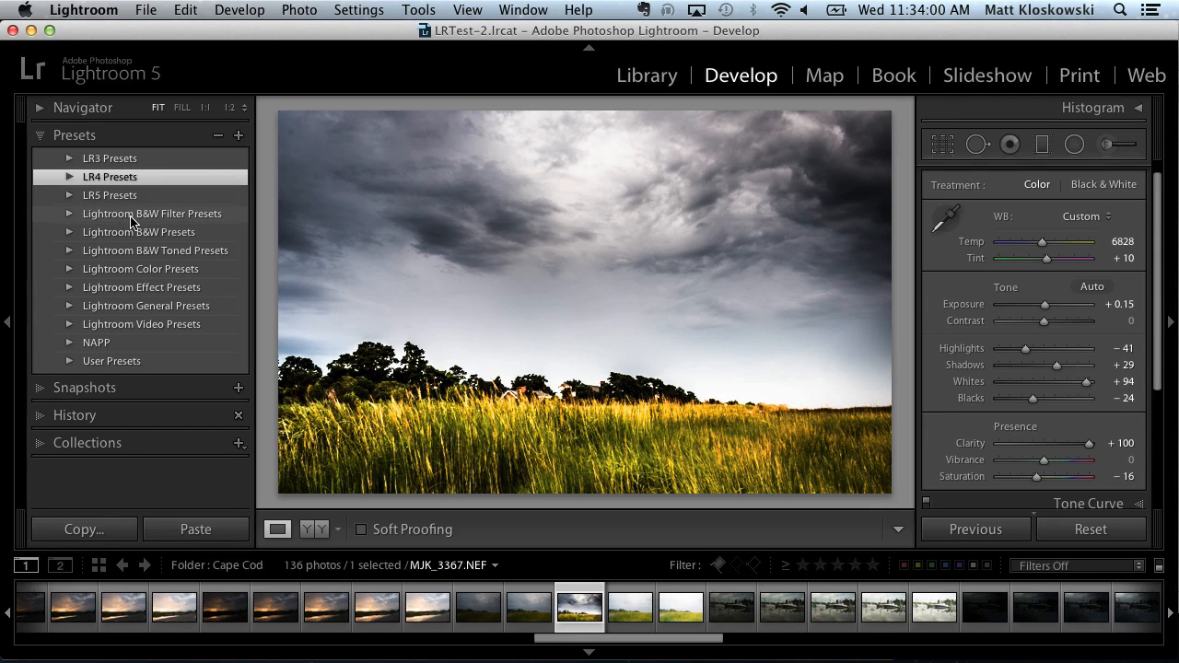
{"action": "mouse_move", "coordinate": [138, 241]}
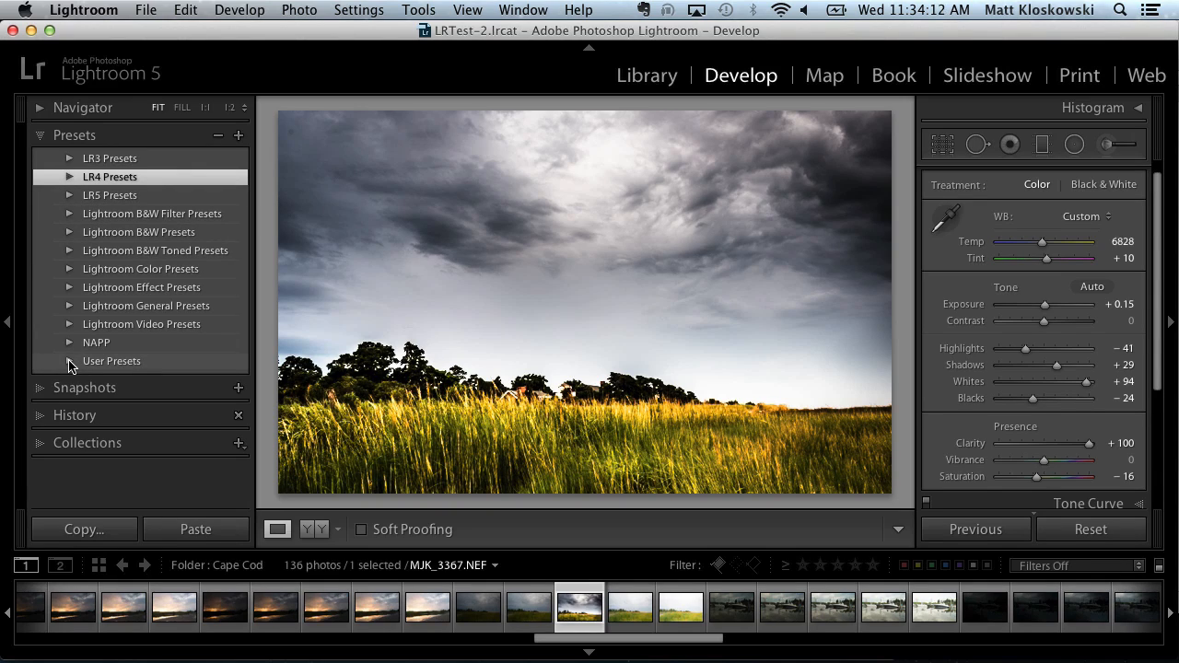
{"action": "mouse_move", "coordinate": [127, 359]}
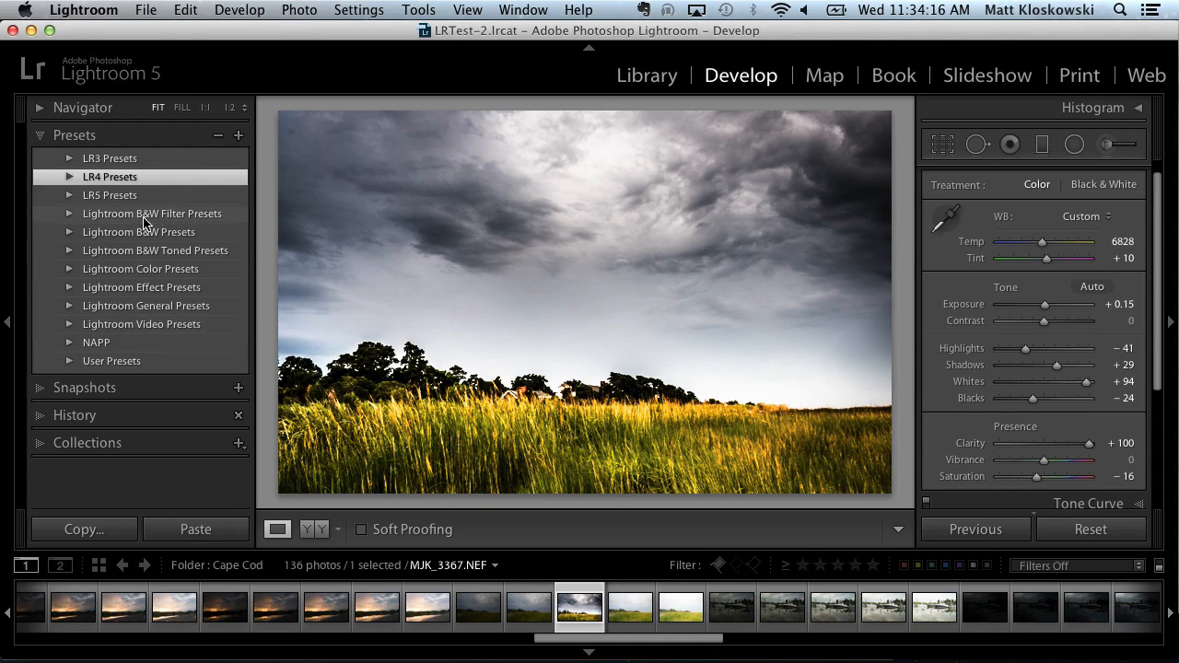
{"action": "mouse_move", "coordinate": [167, 204]}
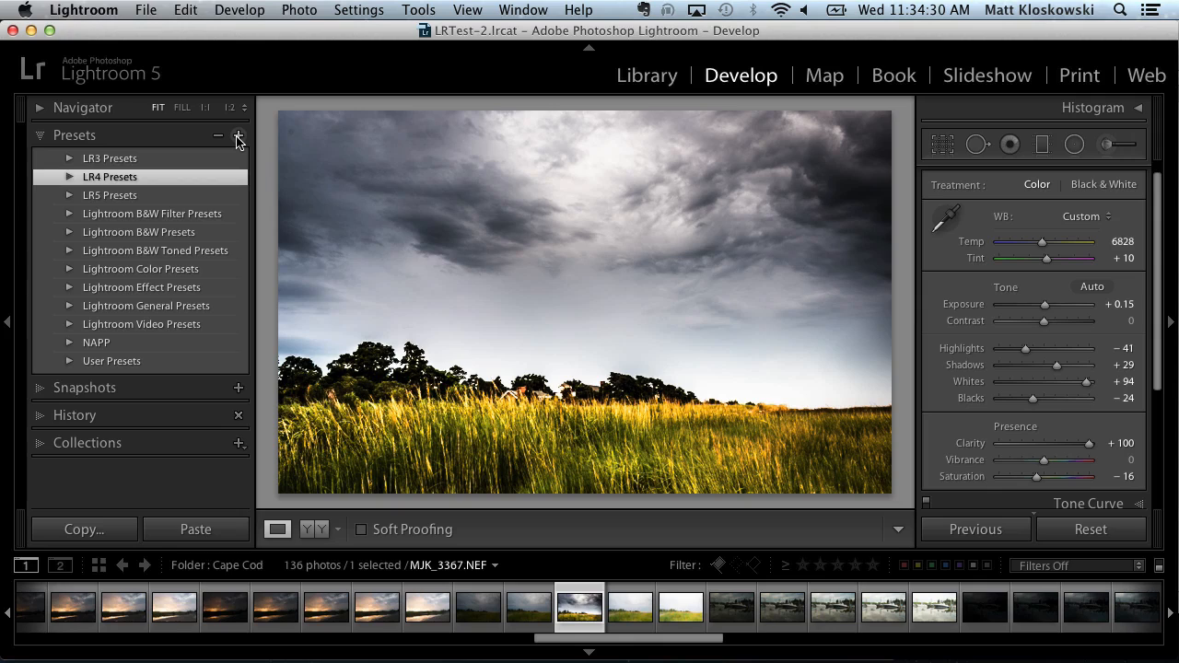
{"action": "left_click", "coordinate": [238, 136]}
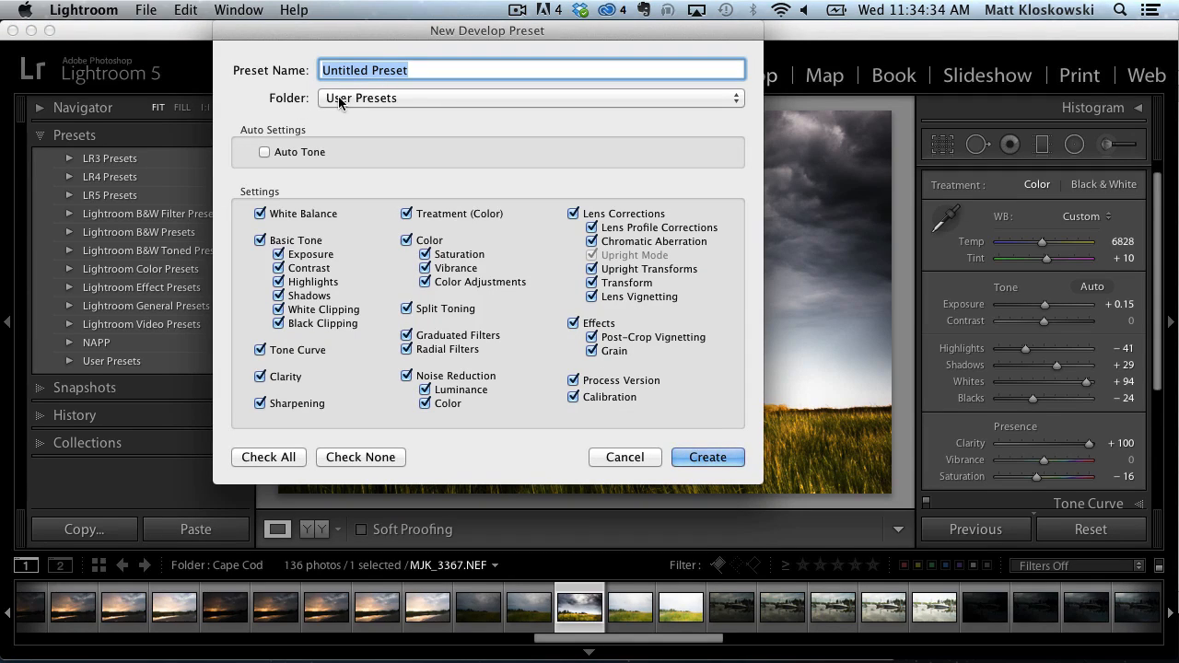
{"action": "left_click", "coordinate": [530, 97]}
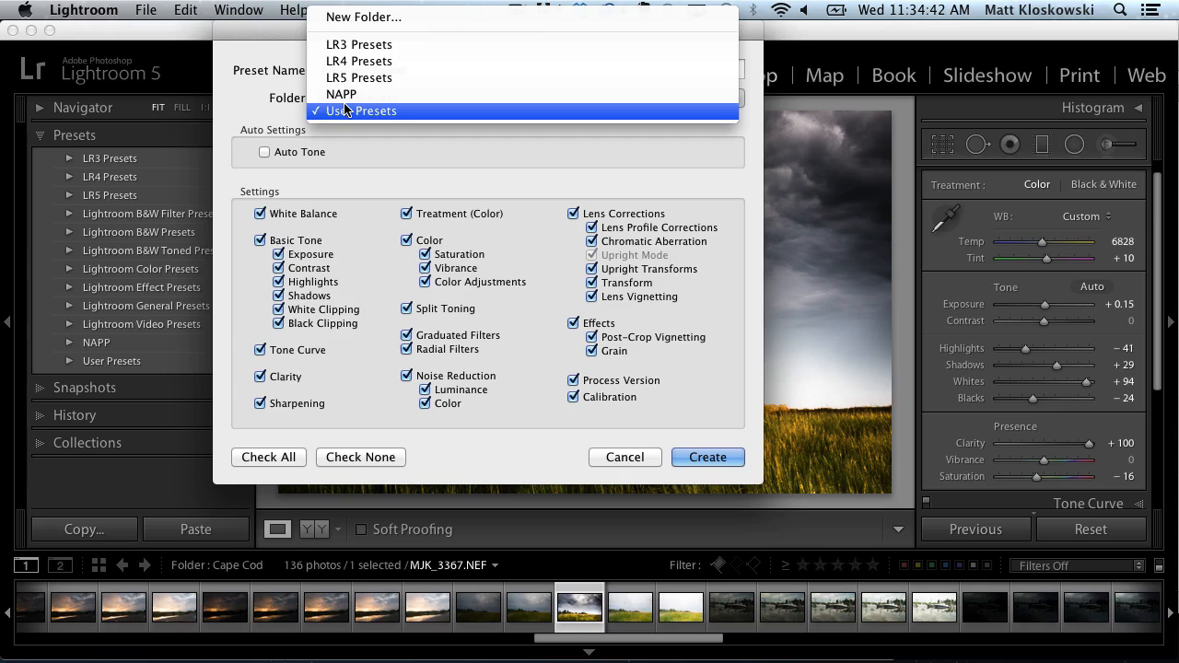
{"action": "left_click", "coordinate": [359, 111]}
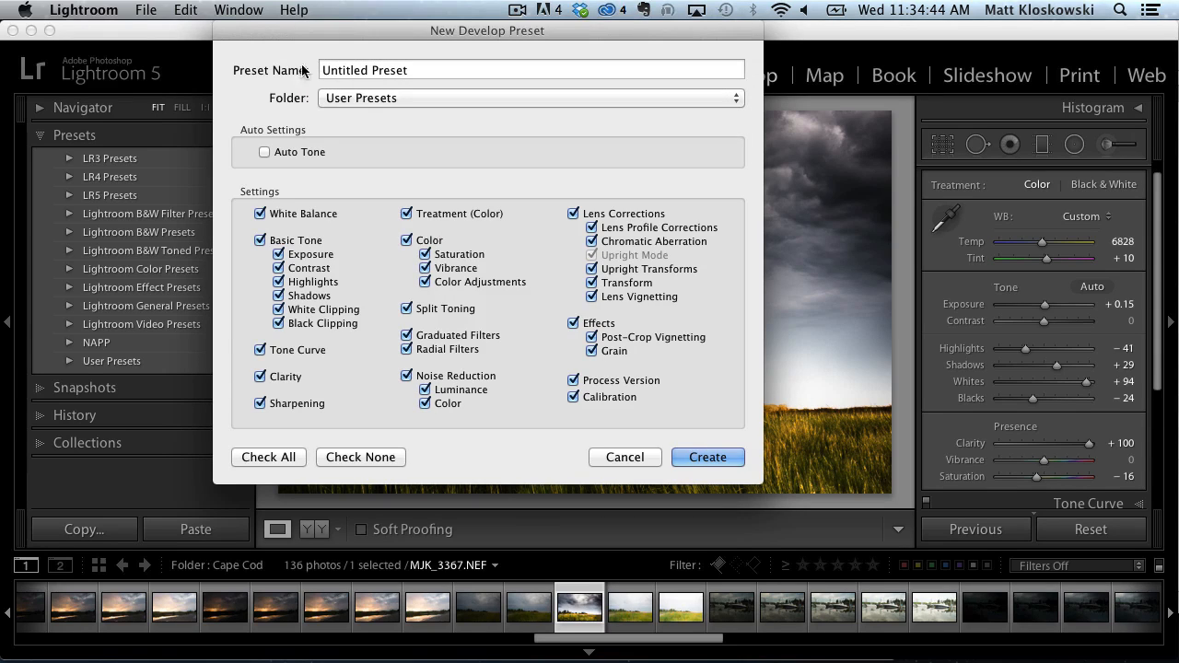
{"action": "left_click", "coordinate": [624, 457]}
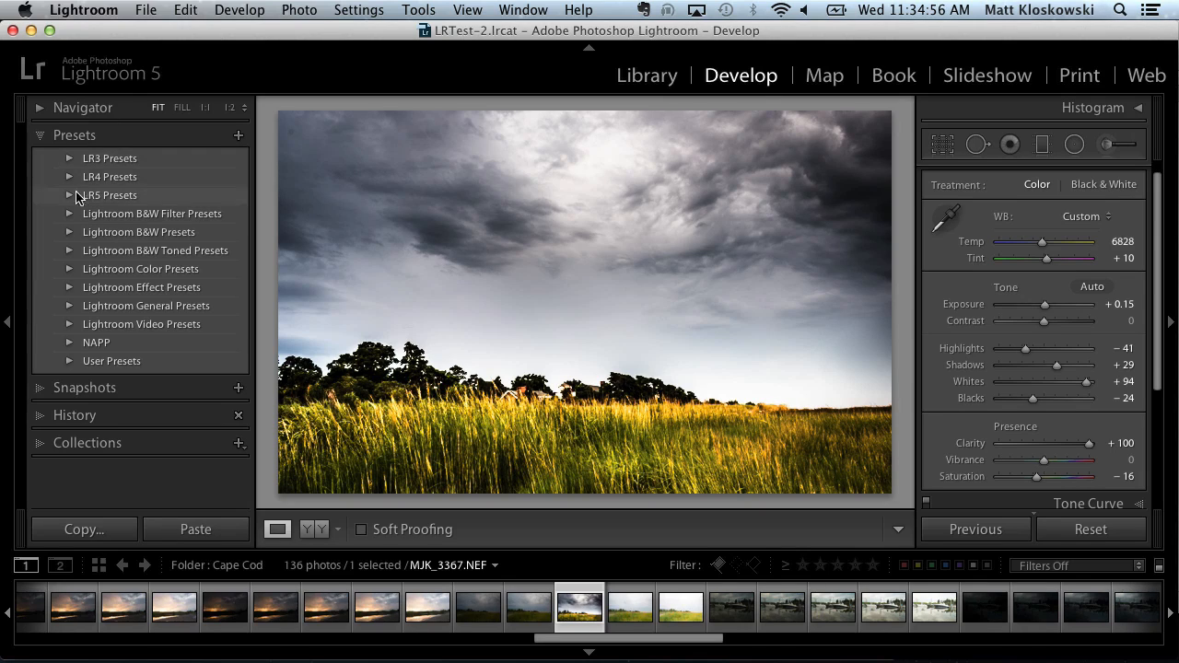
{"action": "left_click", "coordinate": [70, 194]}
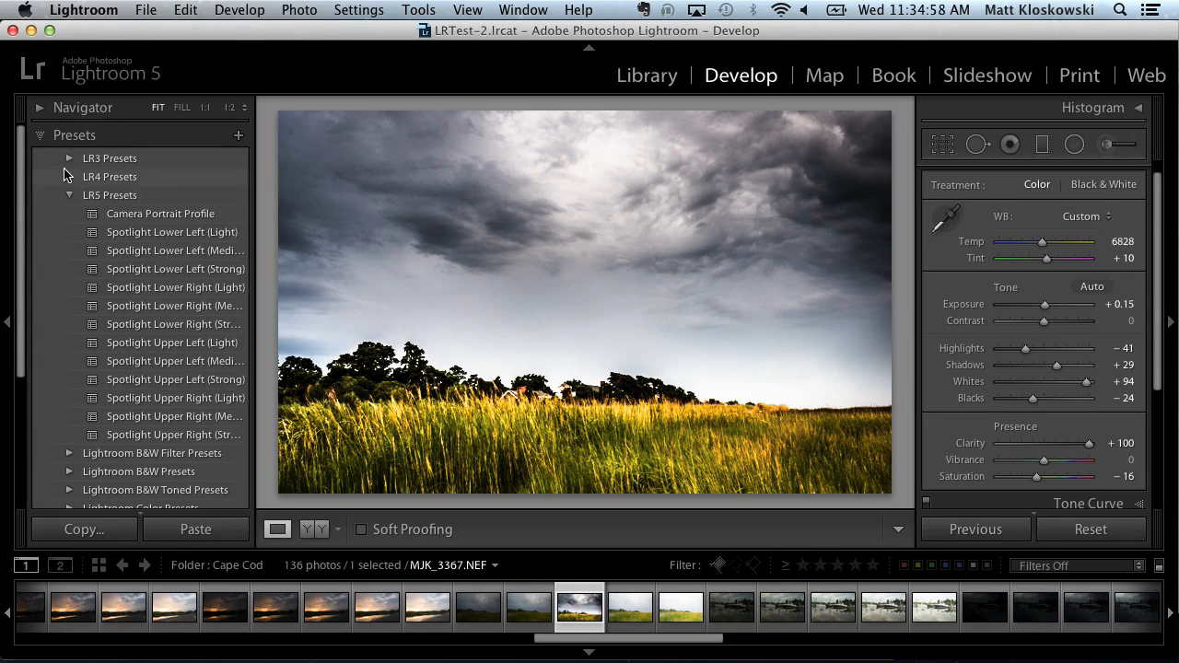
{"action": "left_click", "coordinate": [69, 175]}
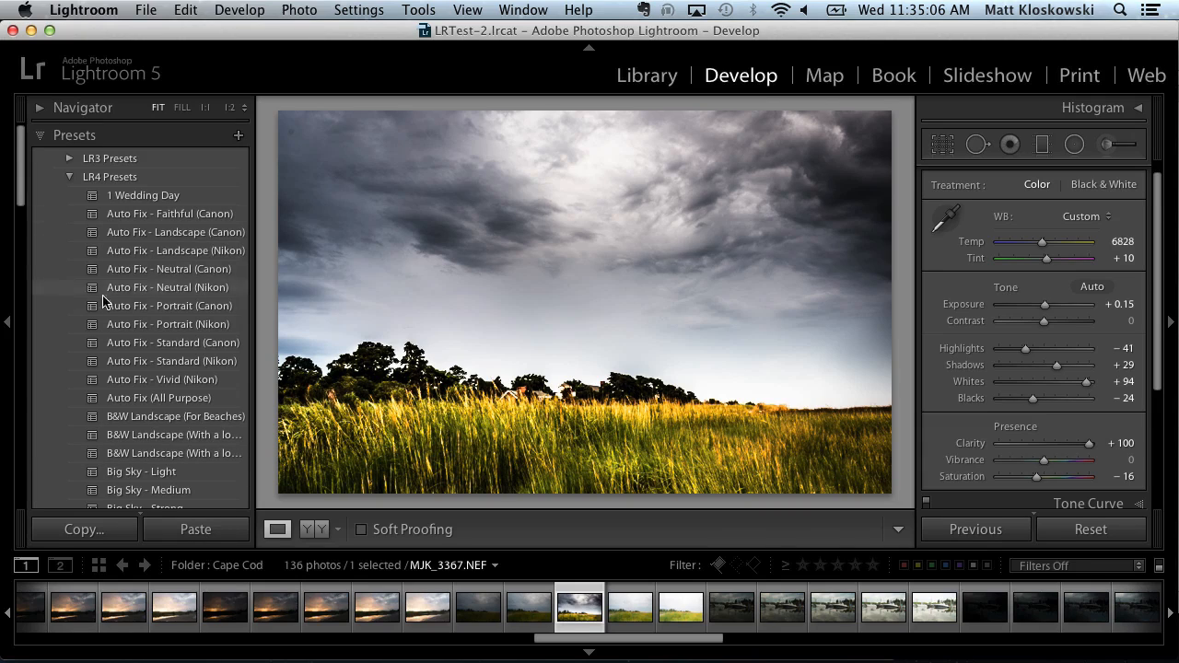
{"action": "mouse_move", "coordinate": [124, 267]}
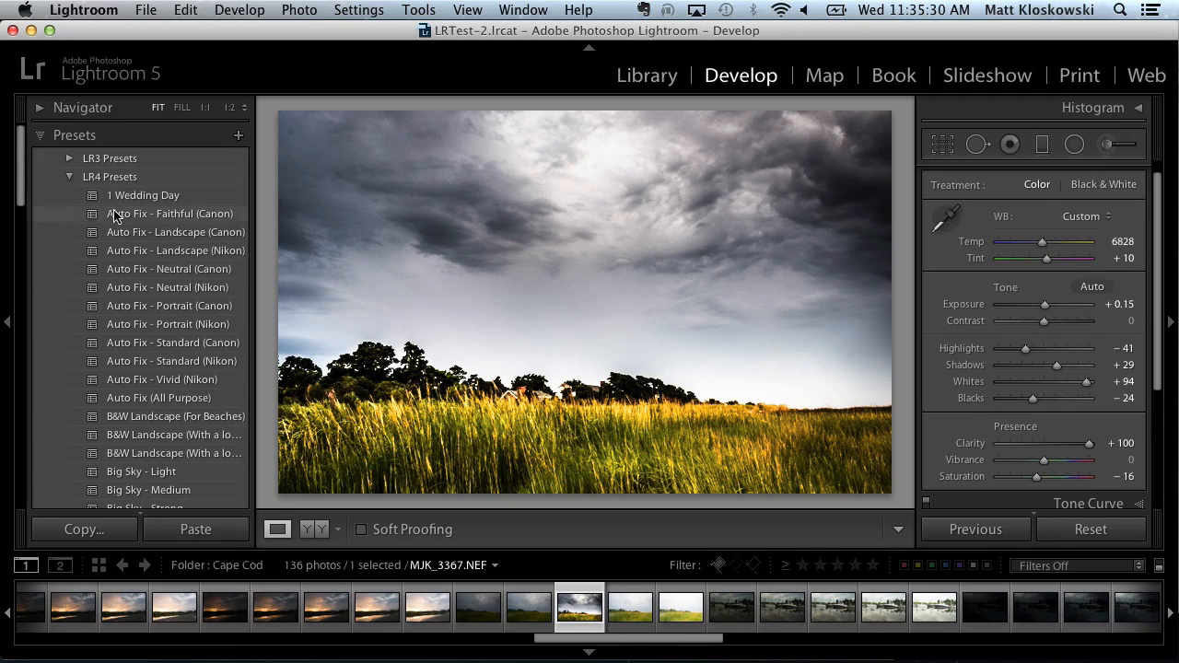
{"action": "mouse_move", "coordinate": [196, 226]}
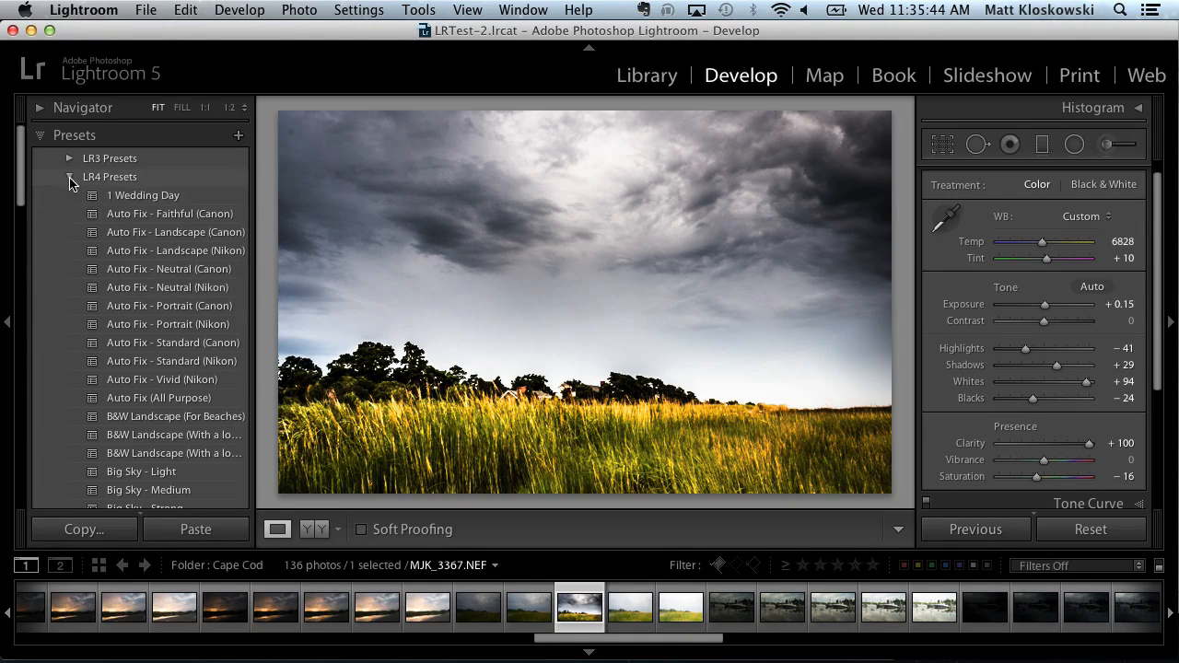
{"action": "left_click", "coordinate": [70, 176]}
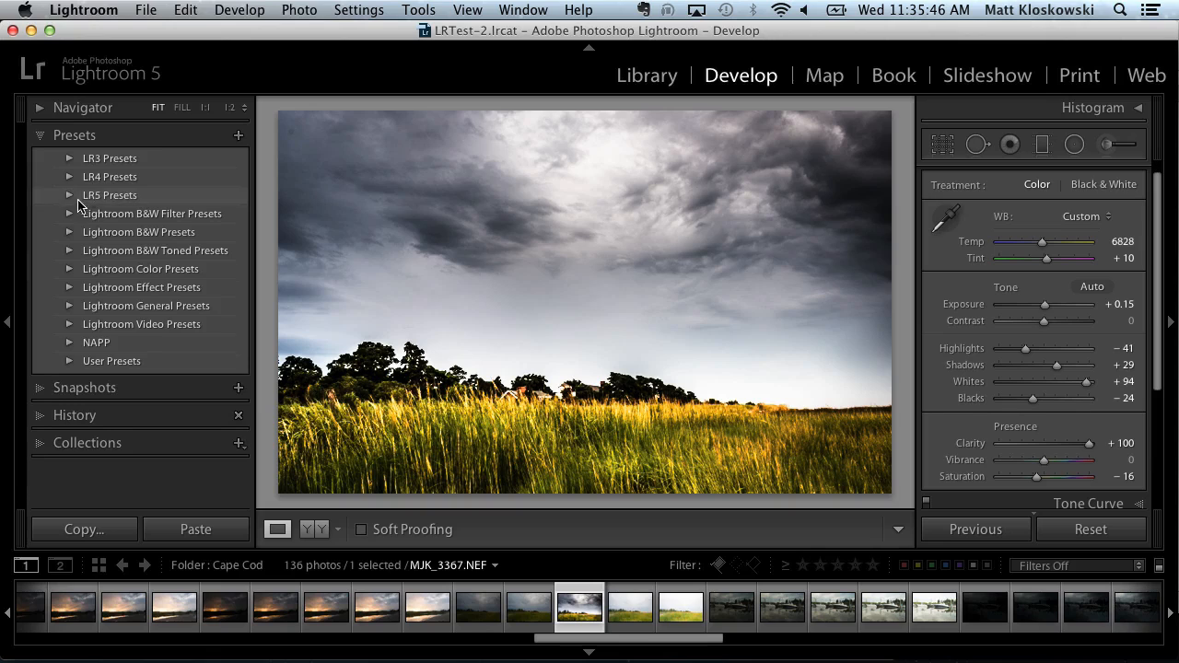
- Reveal the Spotlight Lower Left (Light) preset file in Finder from LR5 Presets
{"action": "left_click", "coordinate": [70, 194]}
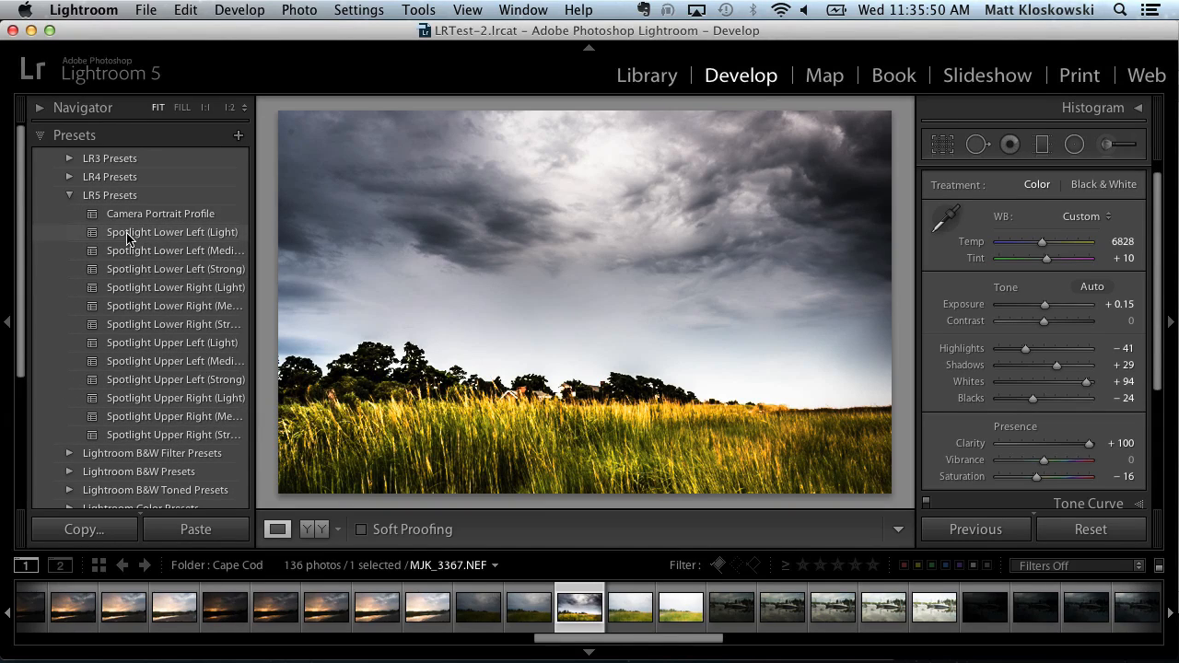
{"action": "right_click", "coordinate": [172, 231]}
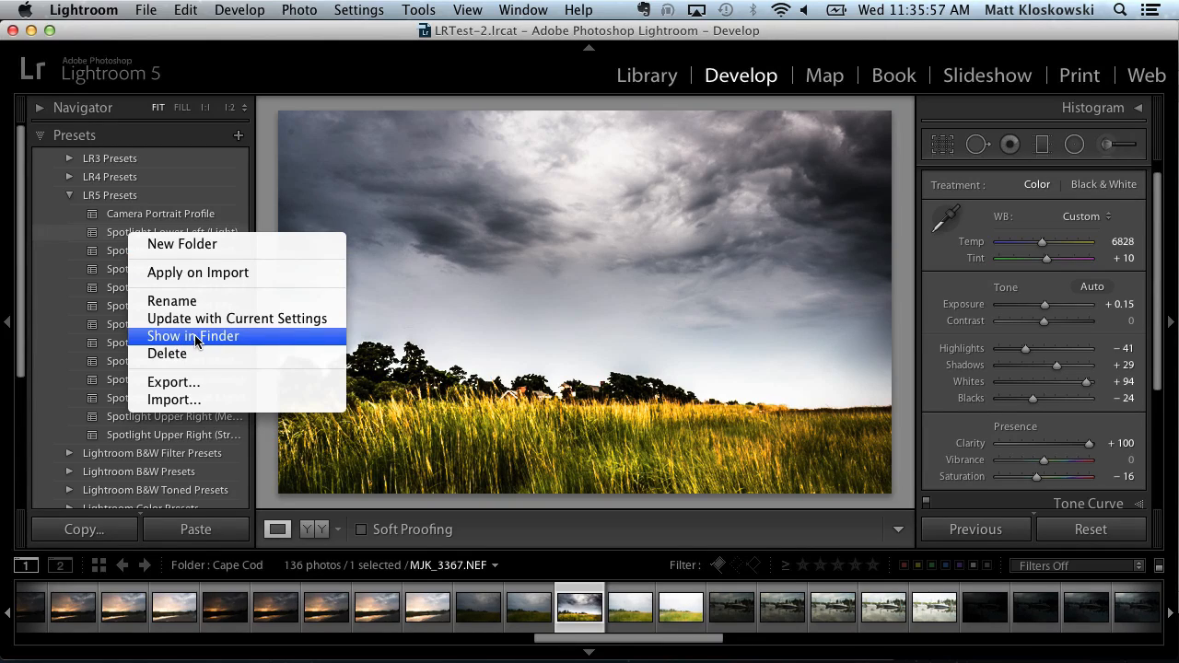
{"action": "left_click", "coordinate": [192, 335]}
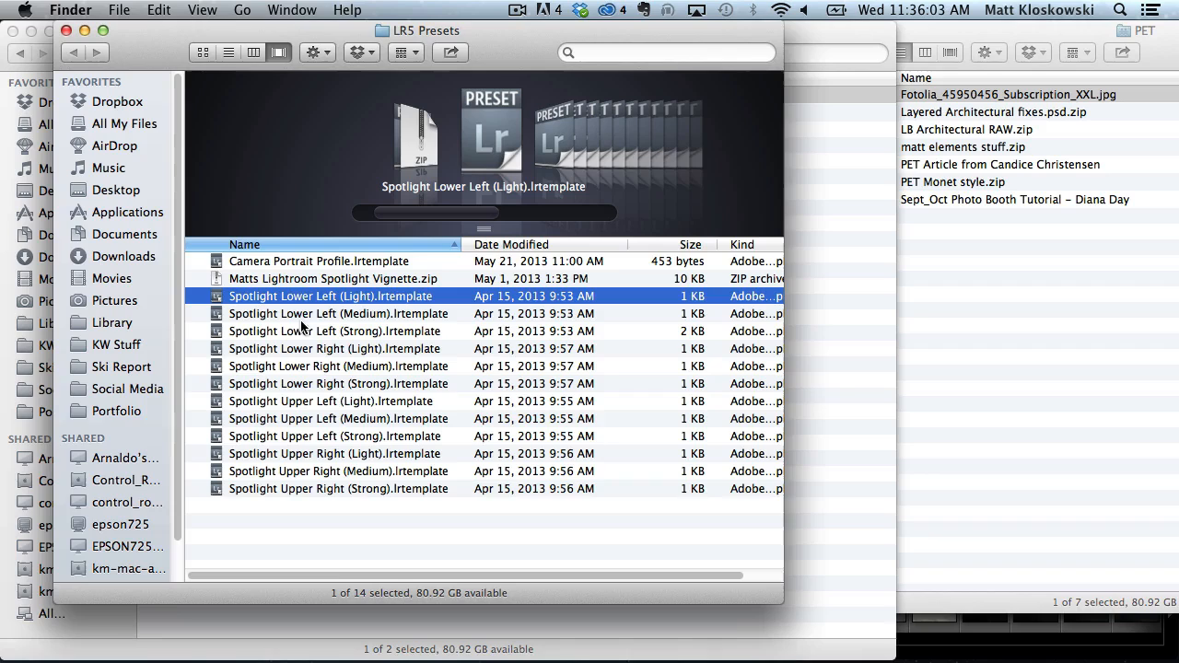
{"action": "mouse_move", "coordinate": [349, 367]}
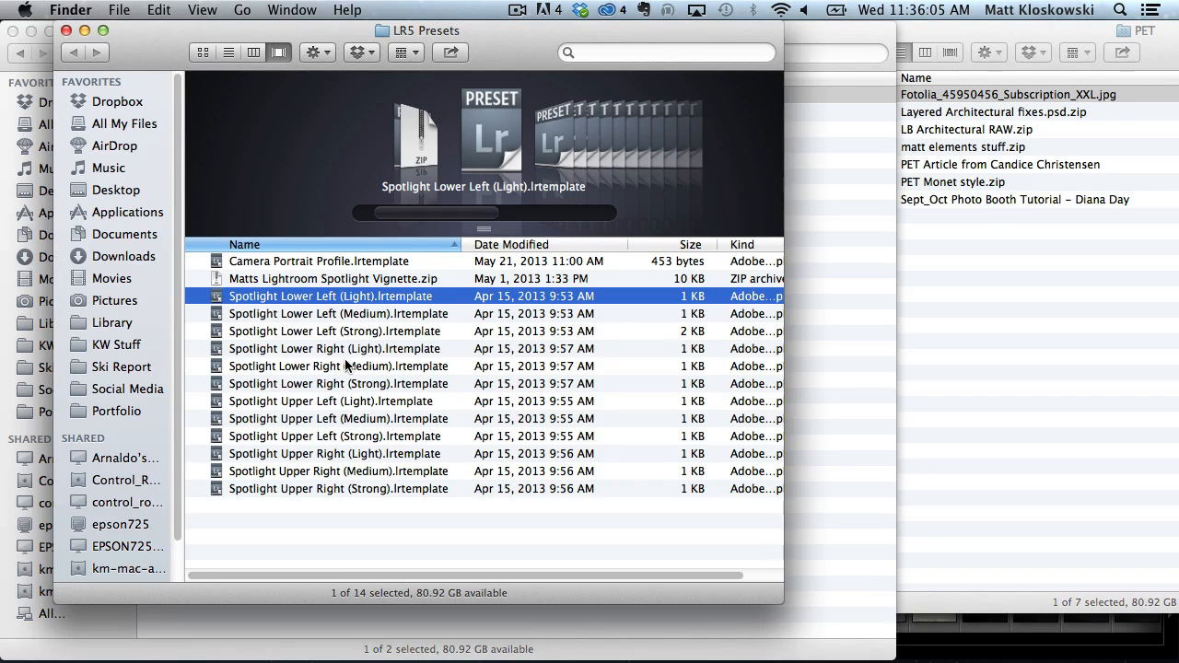
{"action": "mouse_move", "coordinate": [467, 304]}
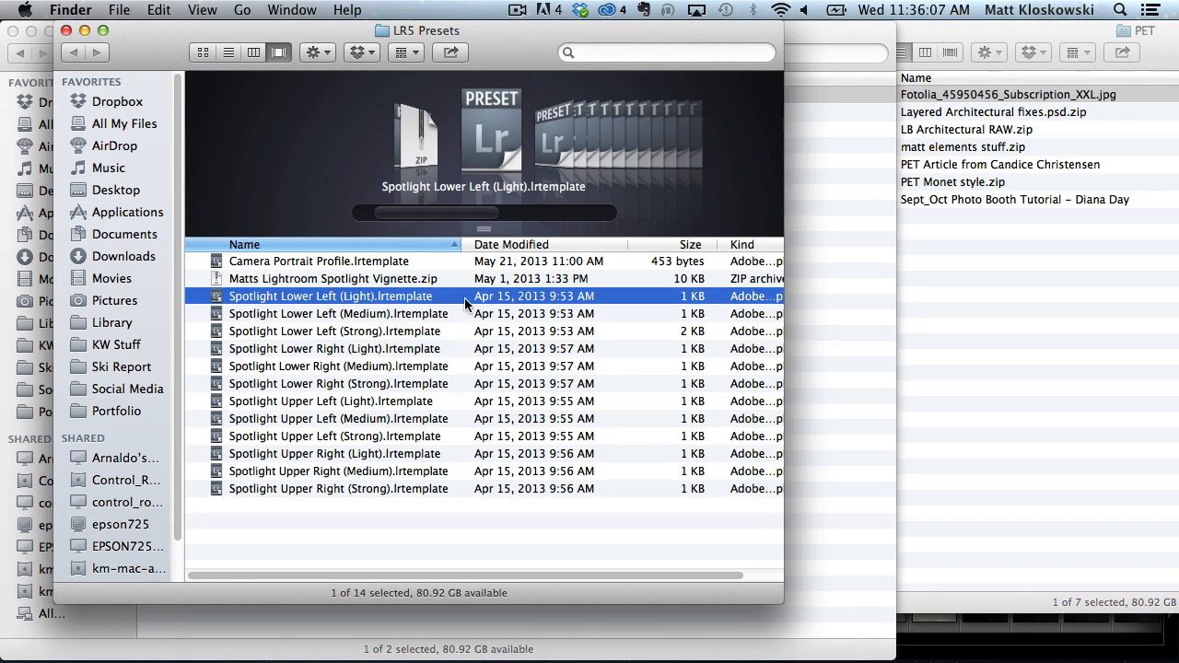
{"action": "mouse_move", "coordinate": [287, 300]}
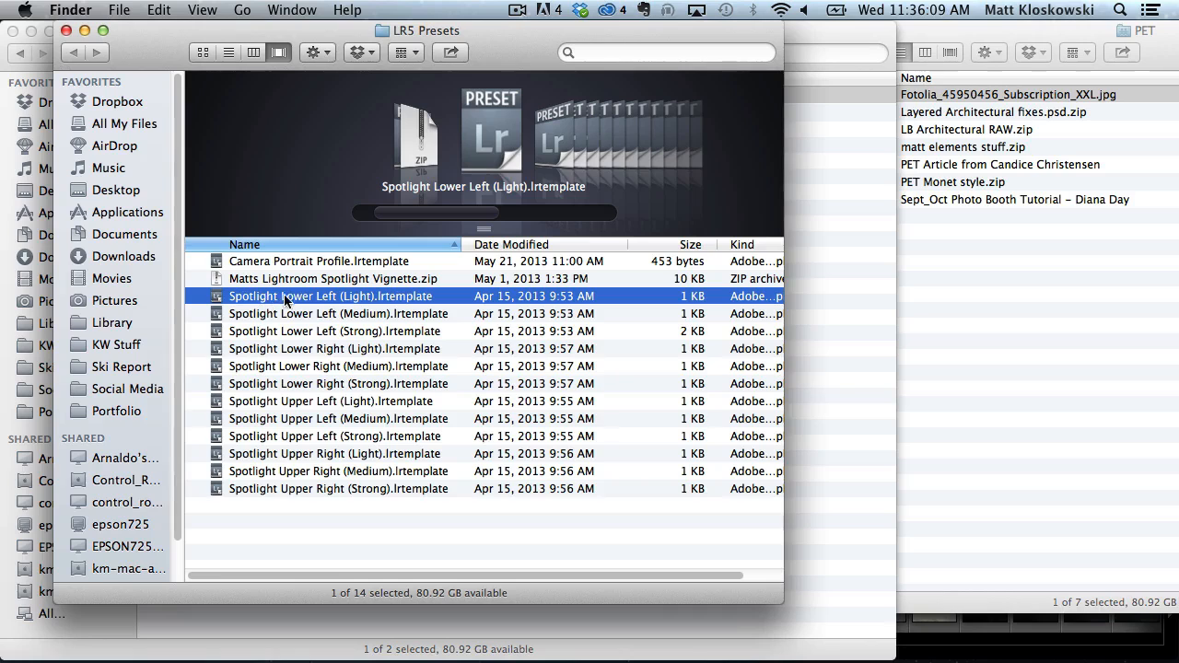
{"action": "mouse_move", "coordinate": [283, 486]}
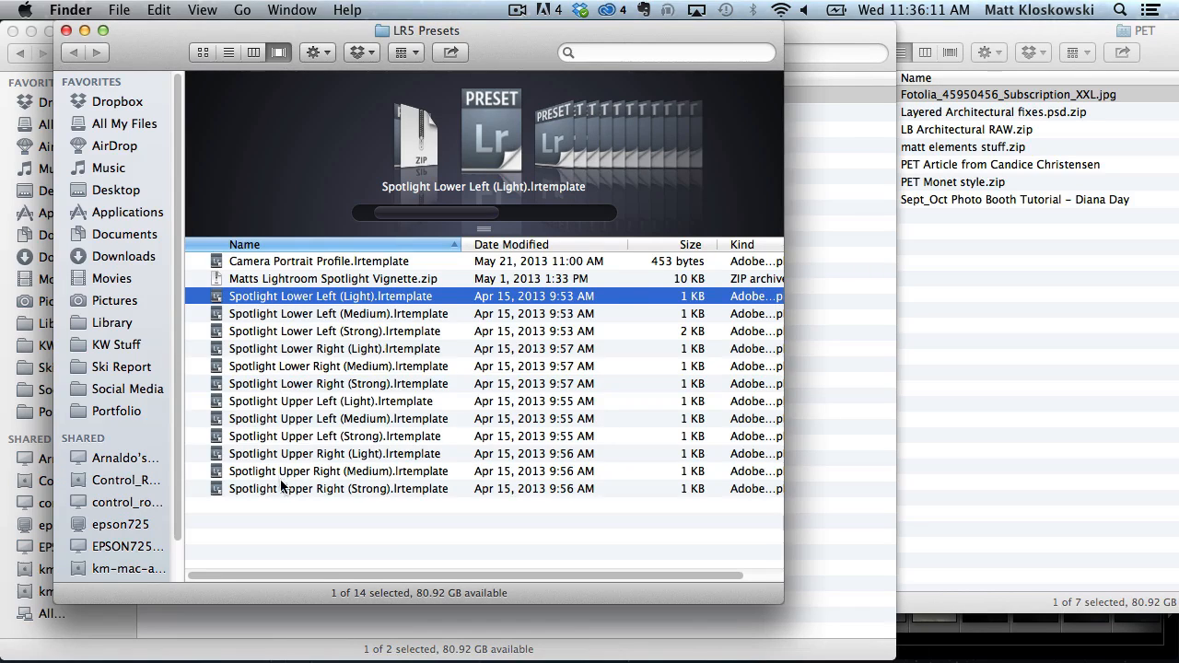
- Browse the Spotlight .lrtemplate files and zip archive in the Finder folder
{"action": "left_click", "coordinate": [338, 488]}
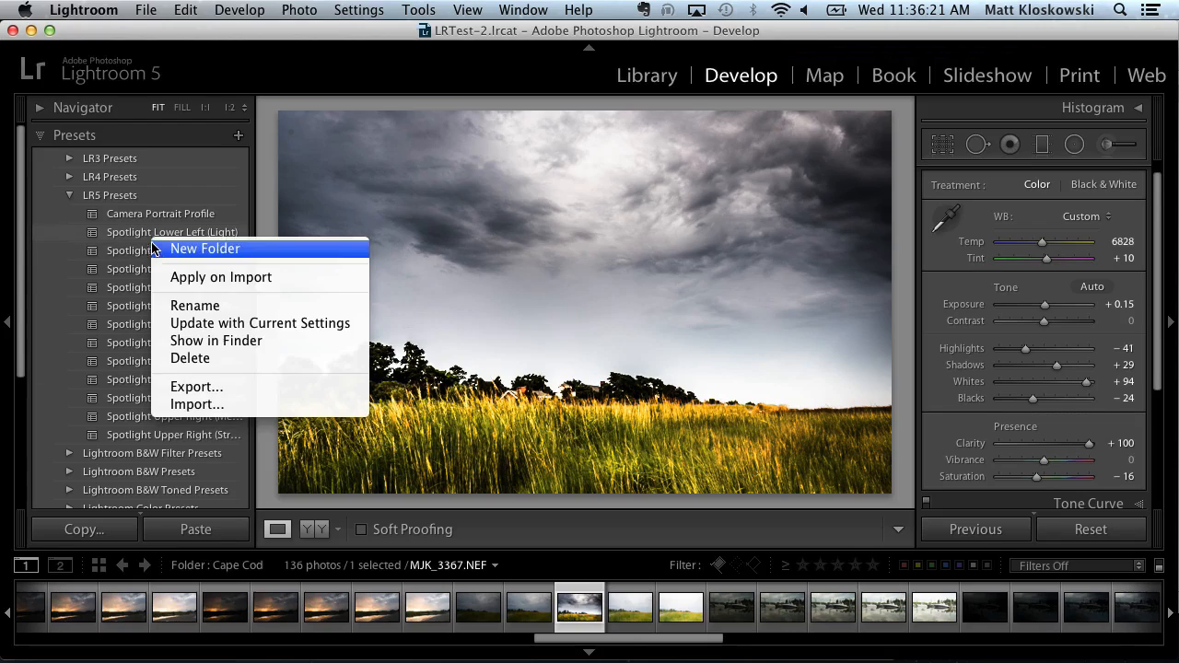
{"action": "mouse_move", "coordinate": [193, 404]}
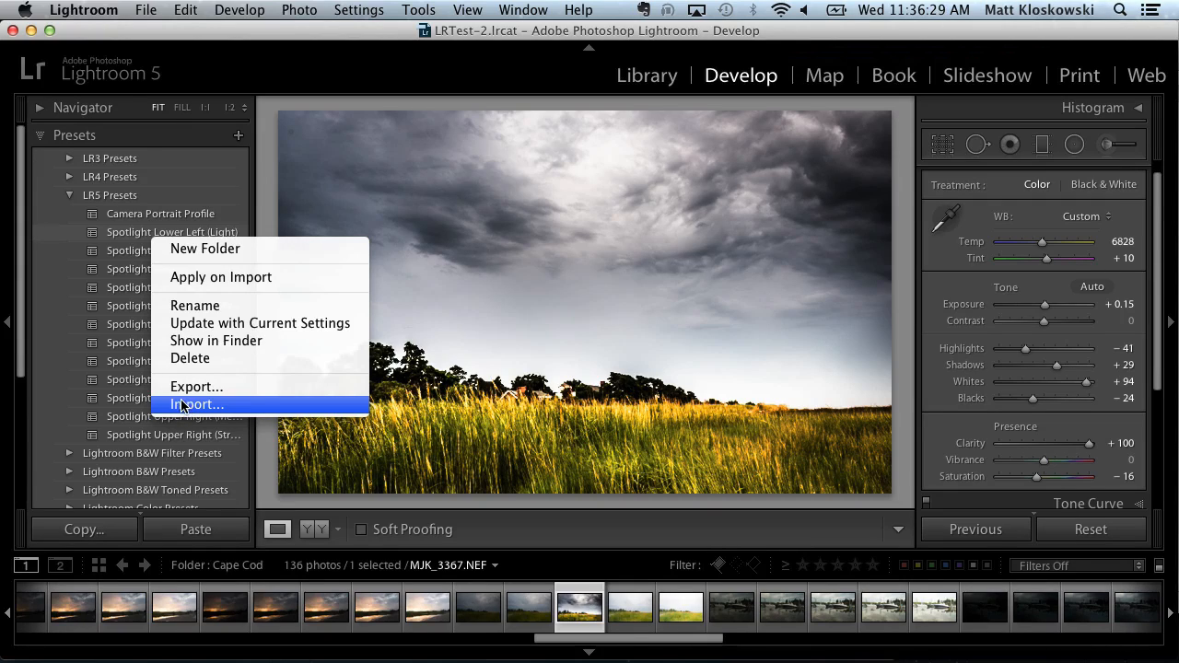
{"action": "mouse_move", "coordinate": [195, 385]}
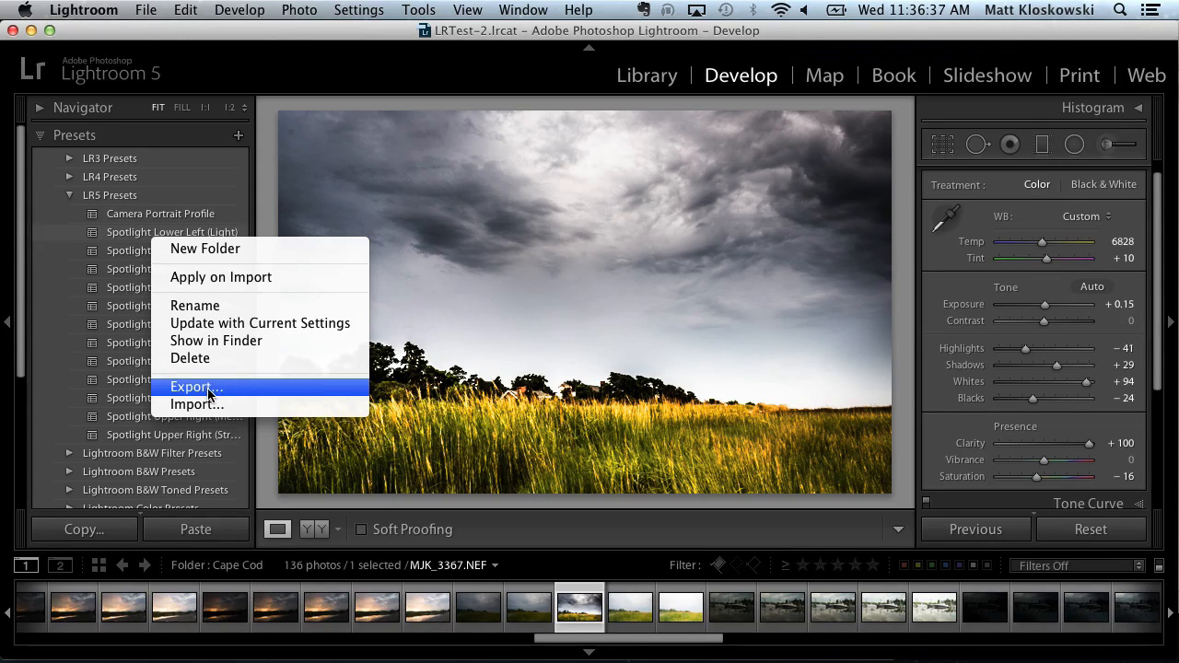
{"action": "mouse_move", "coordinate": [196, 405]}
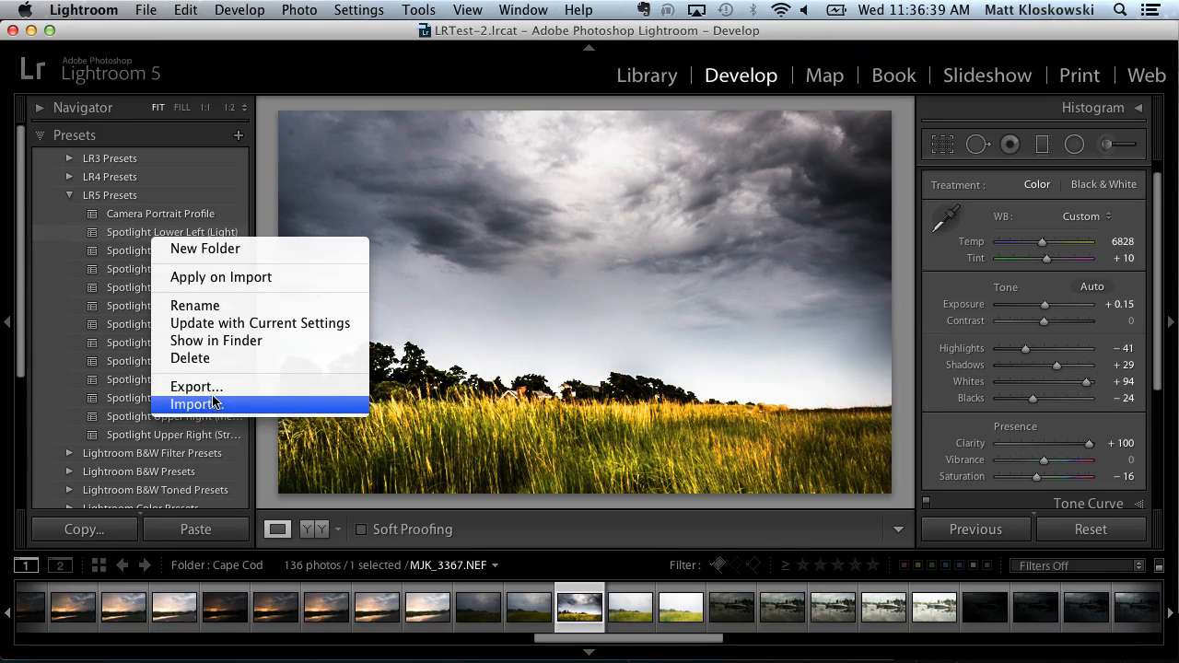
{"action": "mouse_move", "coordinate": [217, 386]}
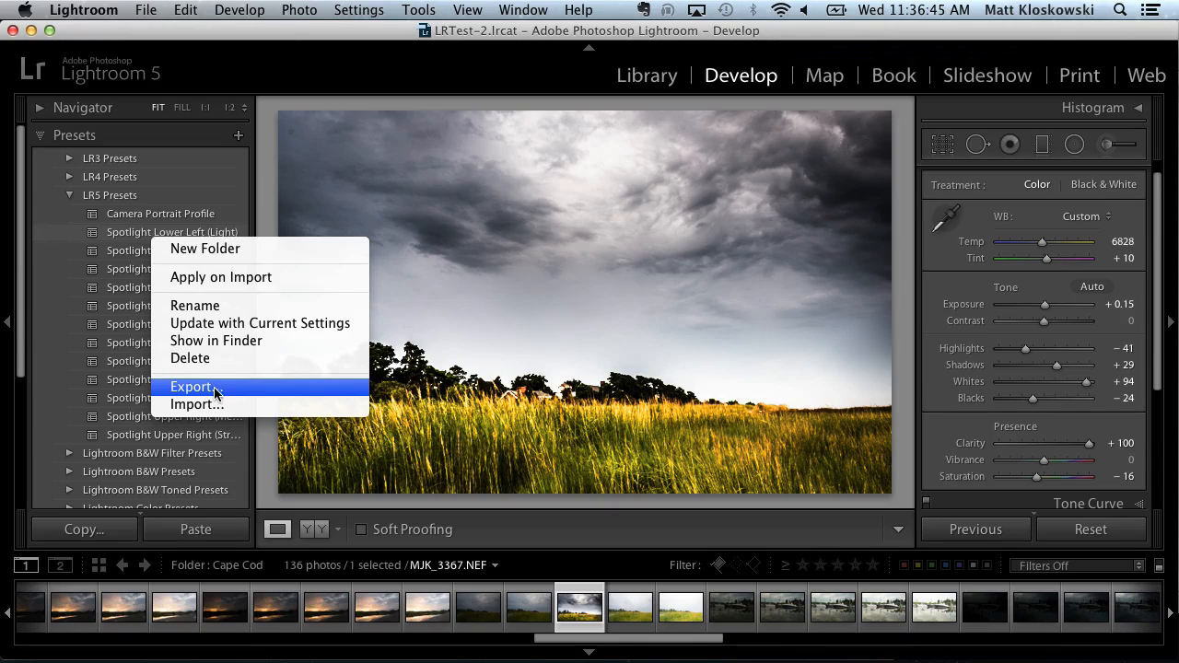
{"action": "mouse_move", "coordinate": [346, 249]}
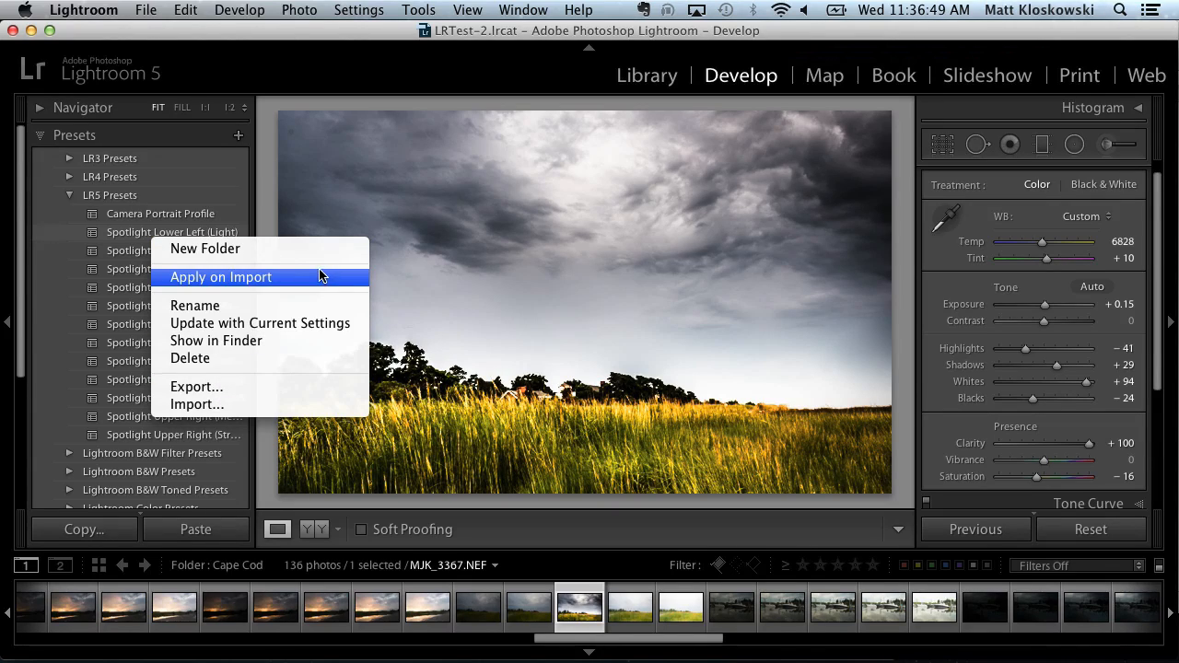
{"action": "mouse_move", "coordinate": [320, 268]}
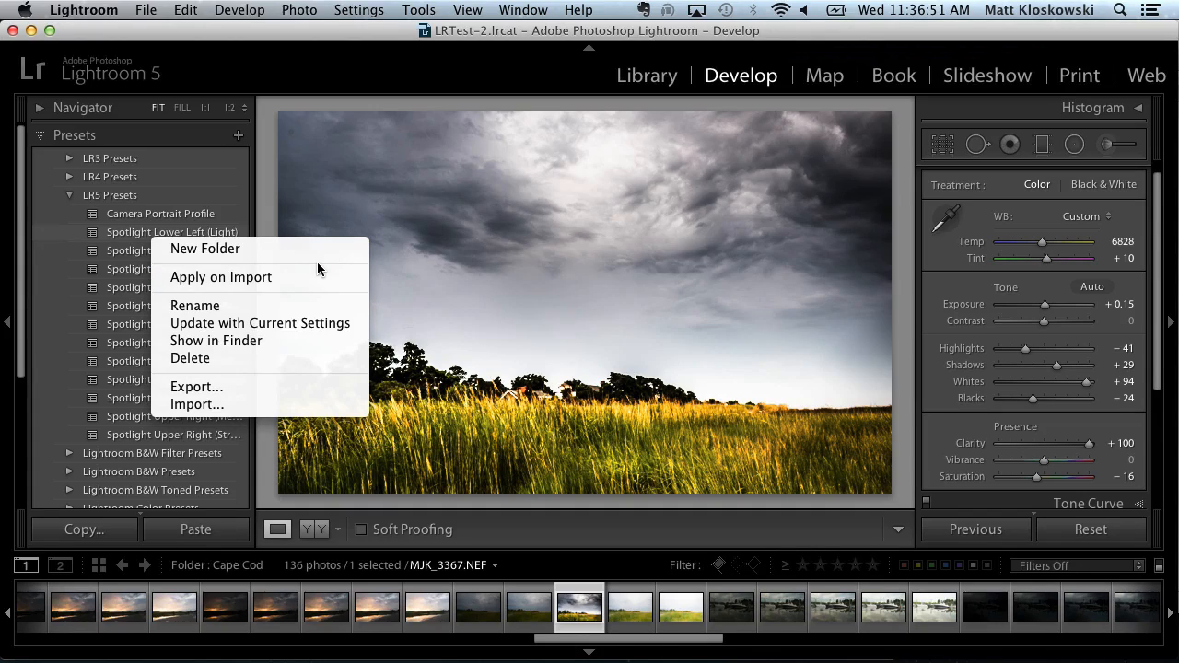